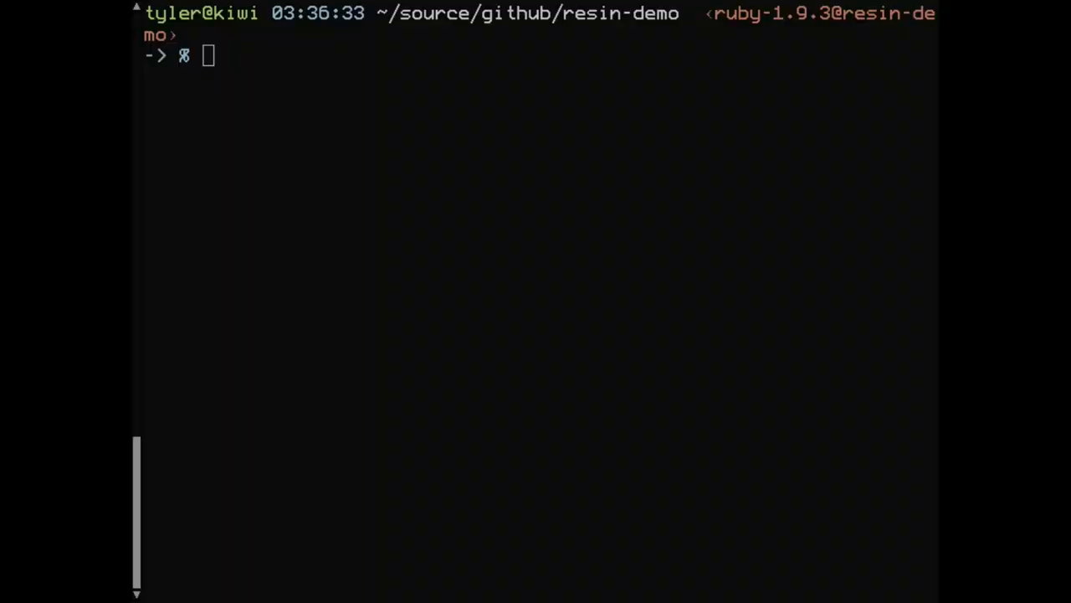
{"action": "mouse_move", "coordinate": [299, 360]}
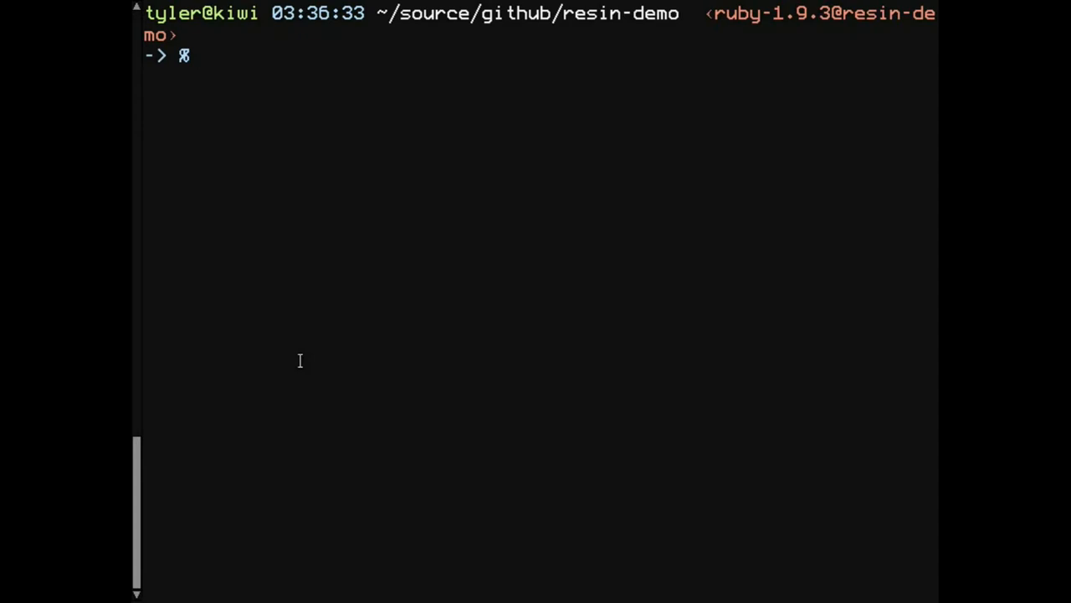
Install the resin gem, then start the Resin server on port 4567 with runresin
{"action": "type", "text": "gem install"}
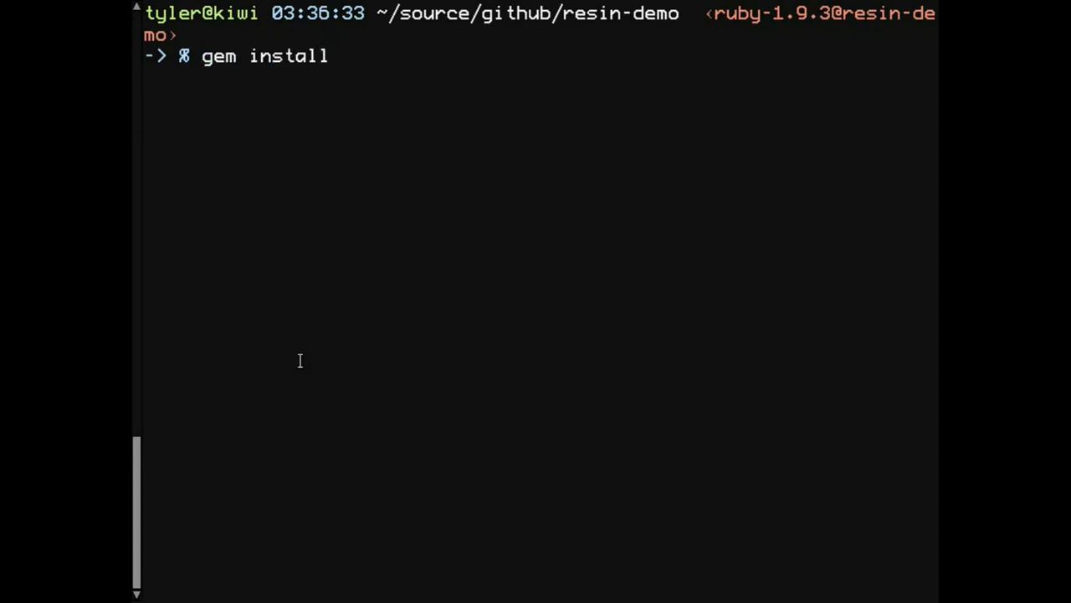
{"action": "type", "text": "resin"}
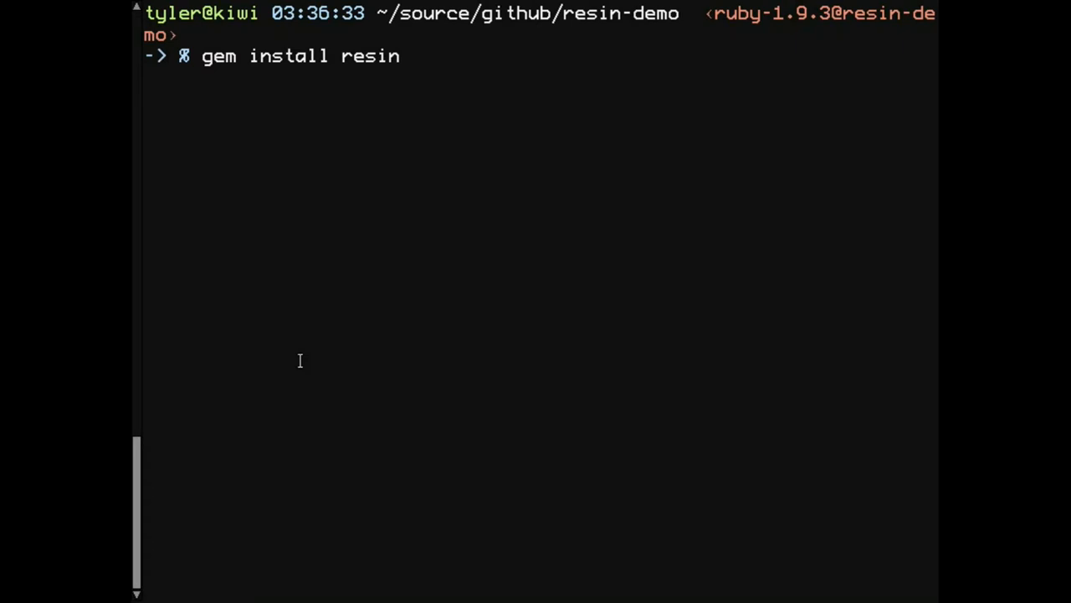
{"action": "key", "text": "Return"}
{"action": "type", "text": "r"}
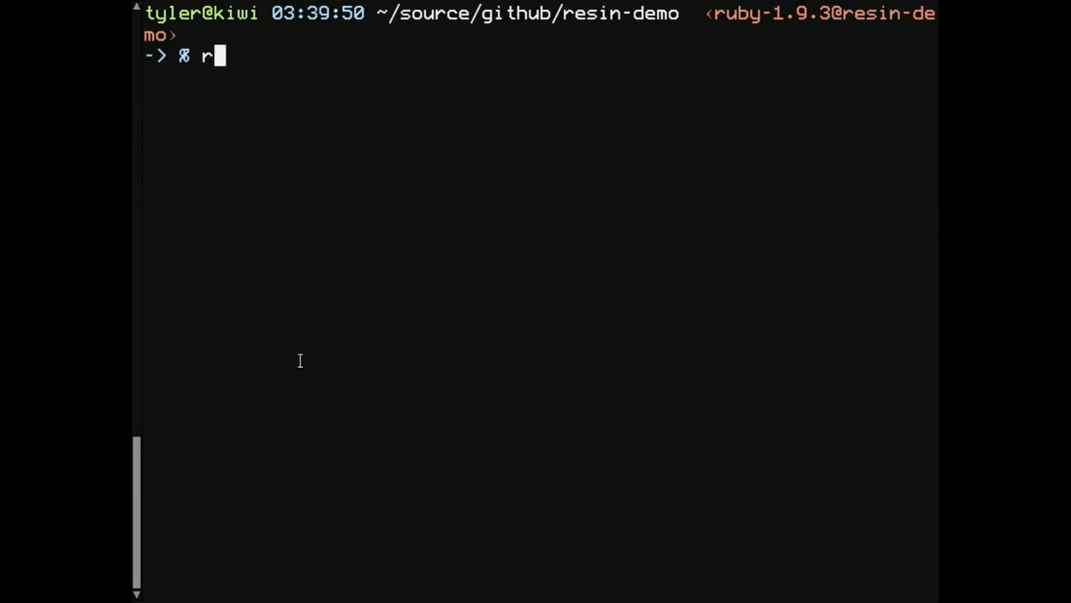
{"action": "type", "text": "unresin"}
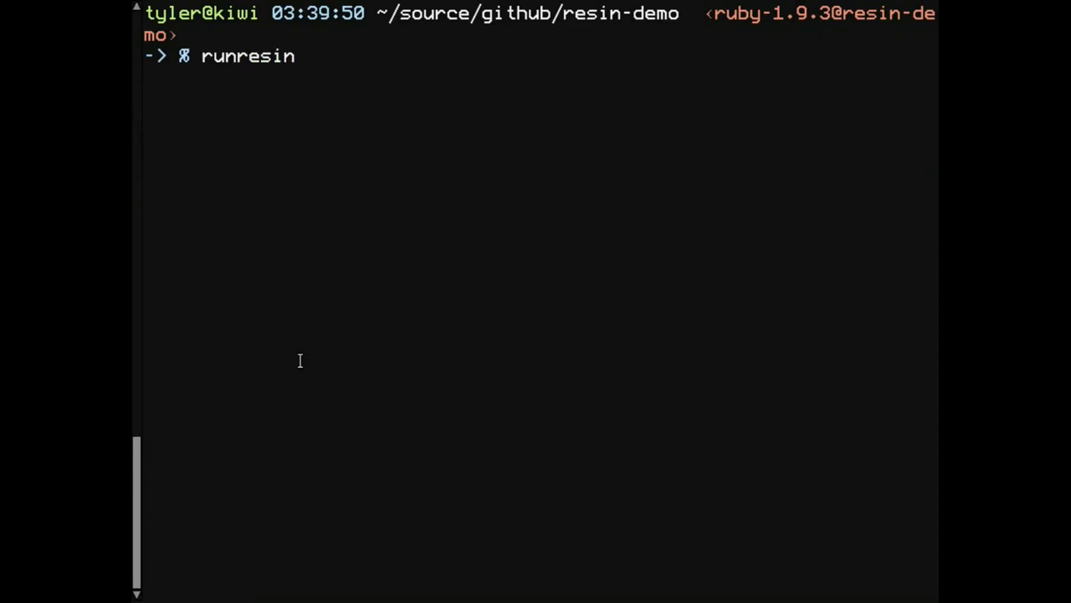
{"action": "key", "text": "Return"}
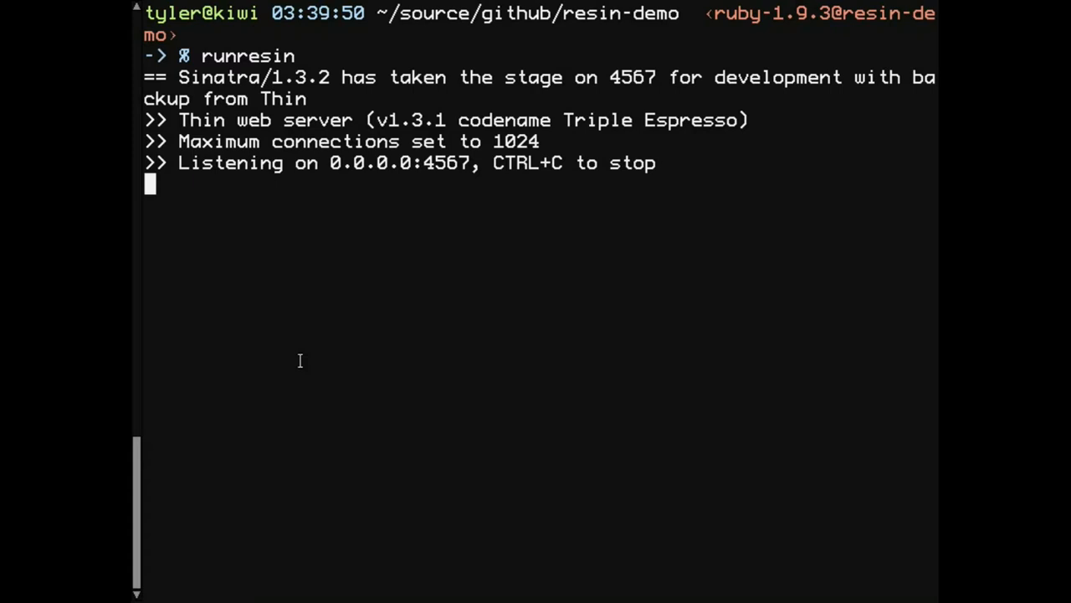
{"action": "mouse_move", "coordinate": [188, 167]}
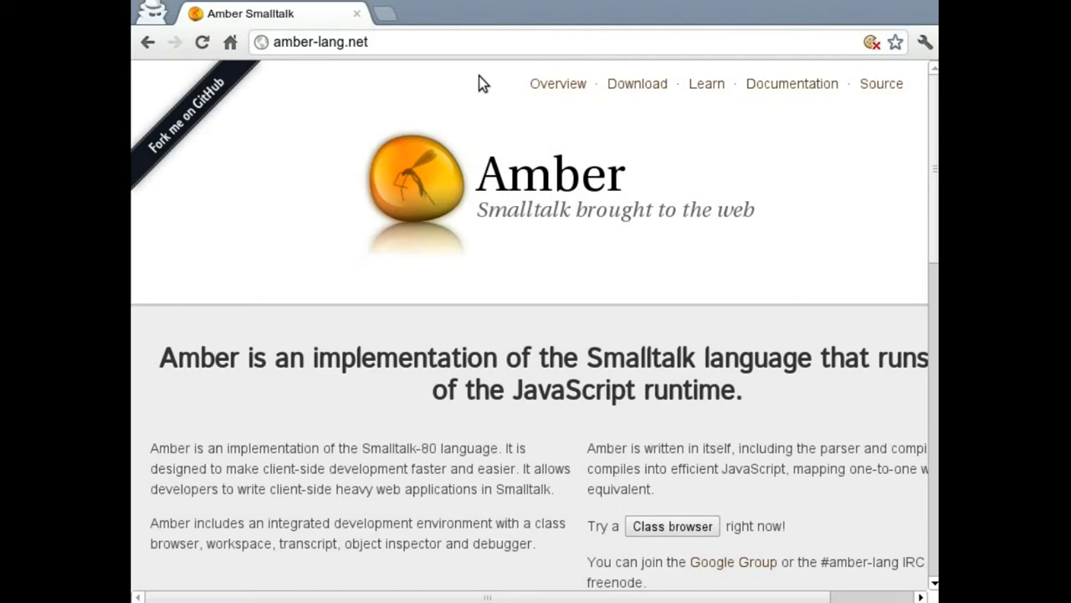
Load localhost:4567 in a new Chrome tab
{"action": "type", "text": "localhost:4567"}
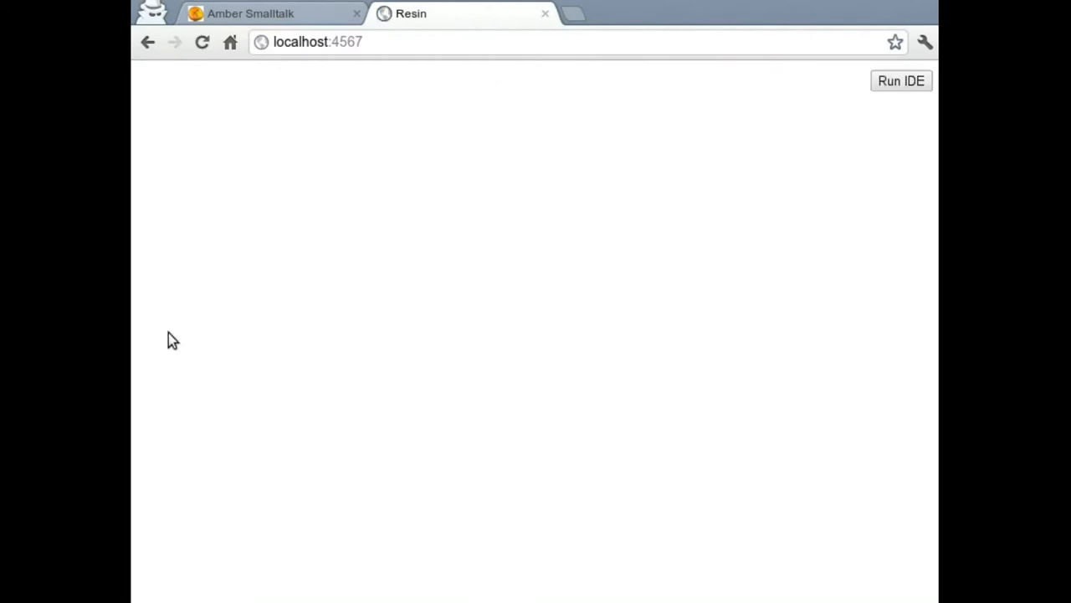
{"action": "mouse_move", "coordinate": [885, 110]}
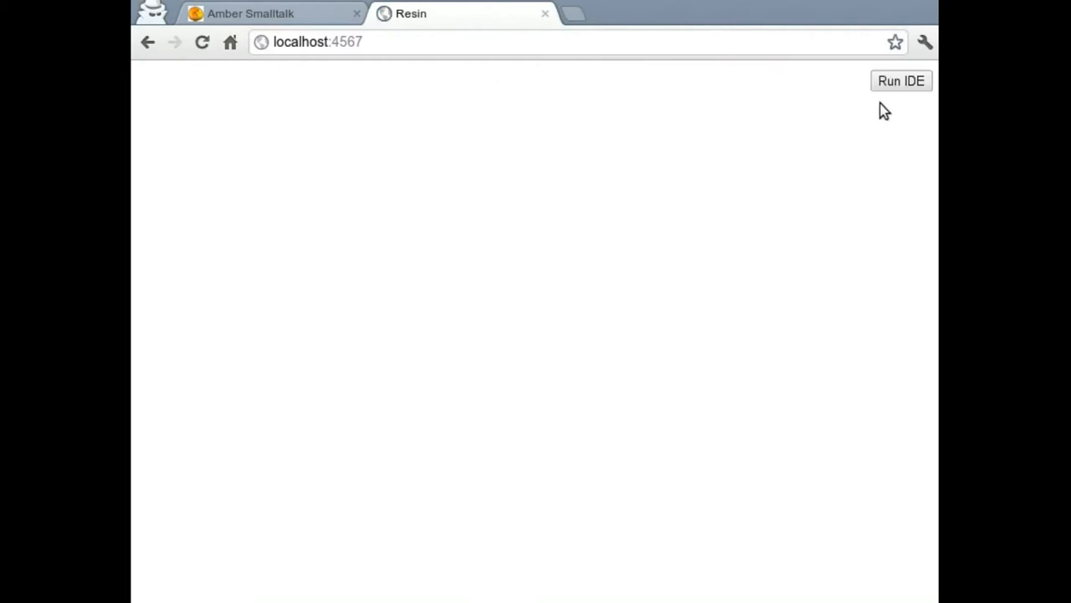
{"action": "mouse_move", "coordinate": [908, 80]}
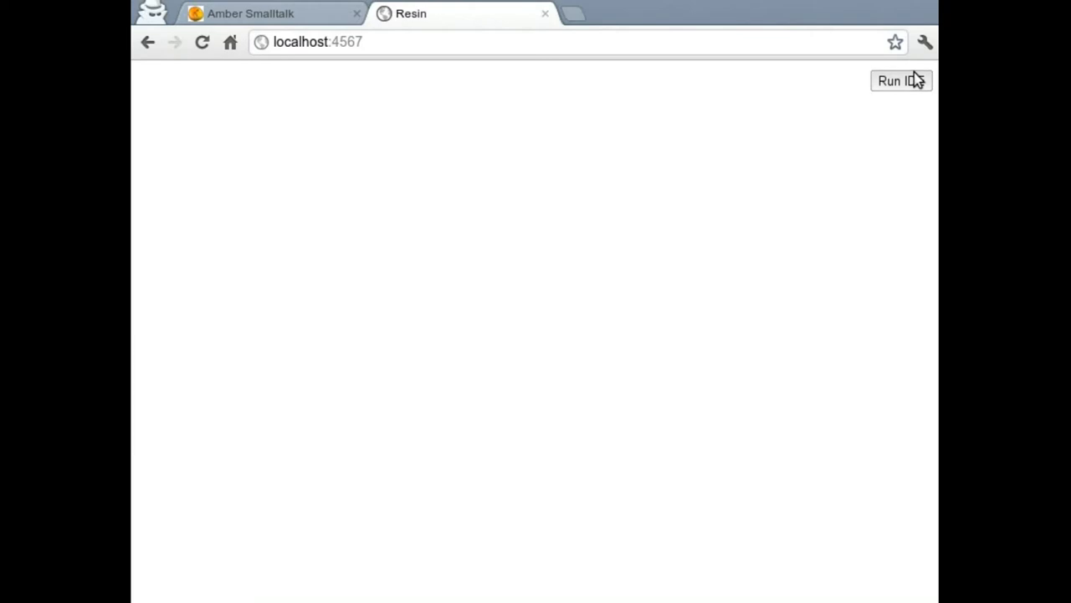
Launch the Amber IDE, evaluate window alert: 'Hello!' in the Workspace, and dismiss the alert
{"action": "left_click", "coordinate": [901, 81]}
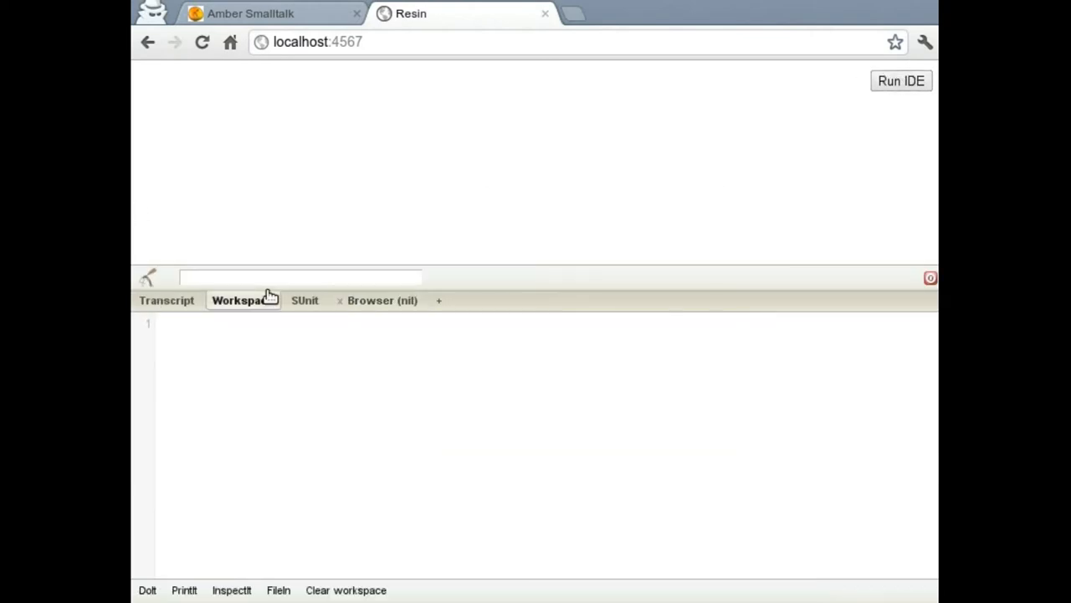
{"action": "left_click", "coordinate": [381, 300]}
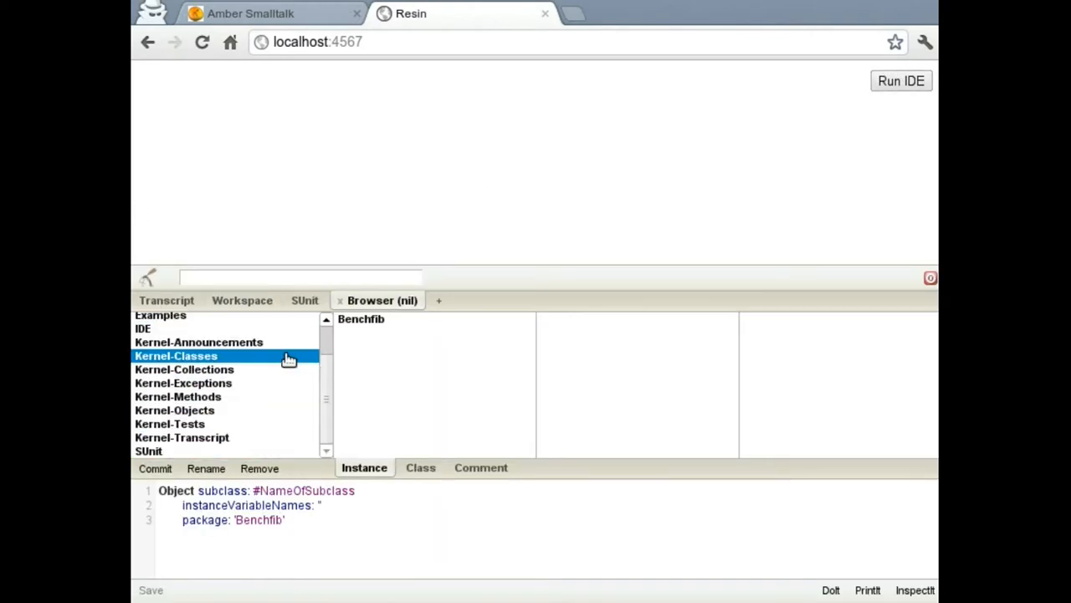
{"action": "left_click", "coordinate": [242, 299]}
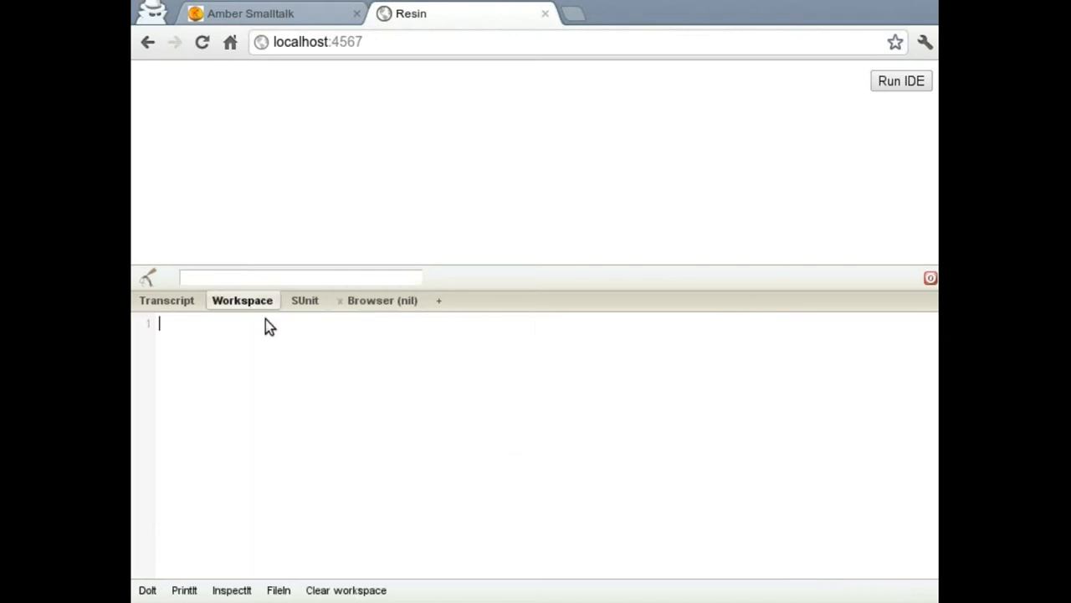
{"action": "type", "text": "window alert"}
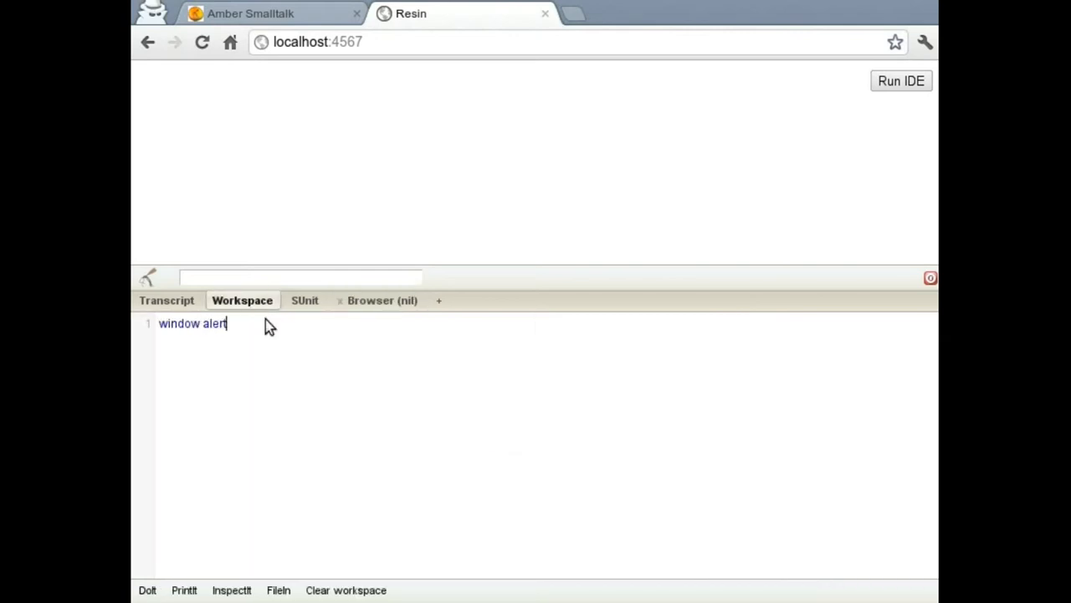
{"action": "type", "text": ":"}
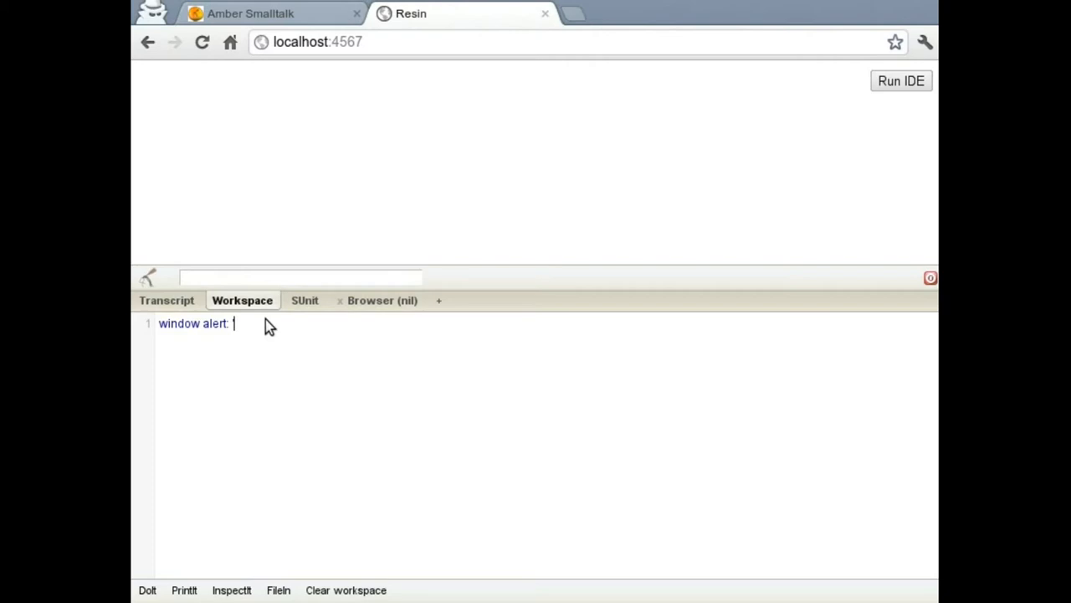
{"action": "type", "text": "'Hello!'."}
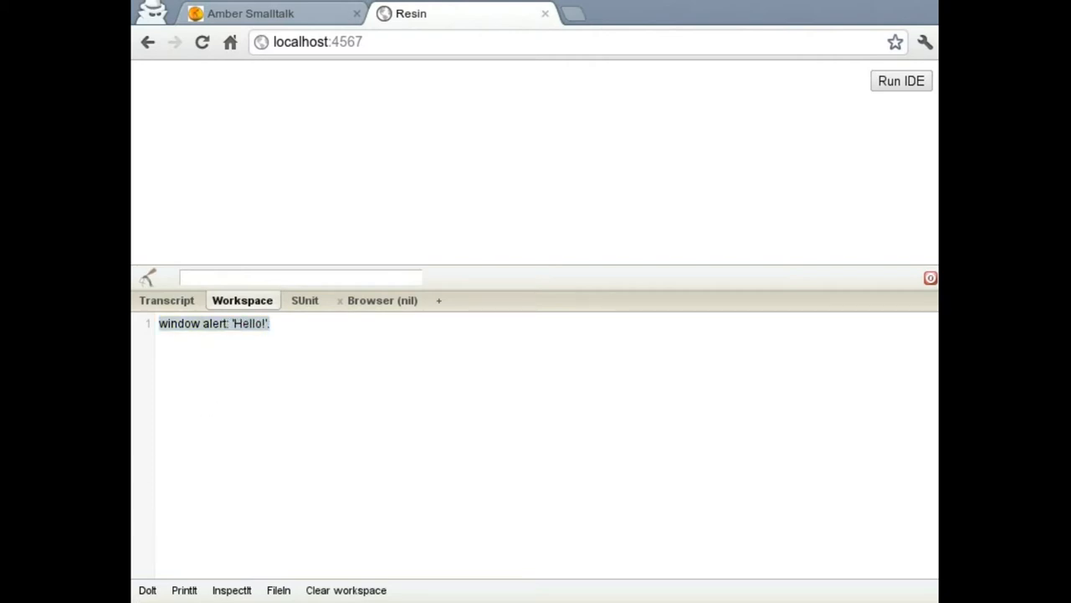
{"action": "left_click", "coordinate": [147, 590]}
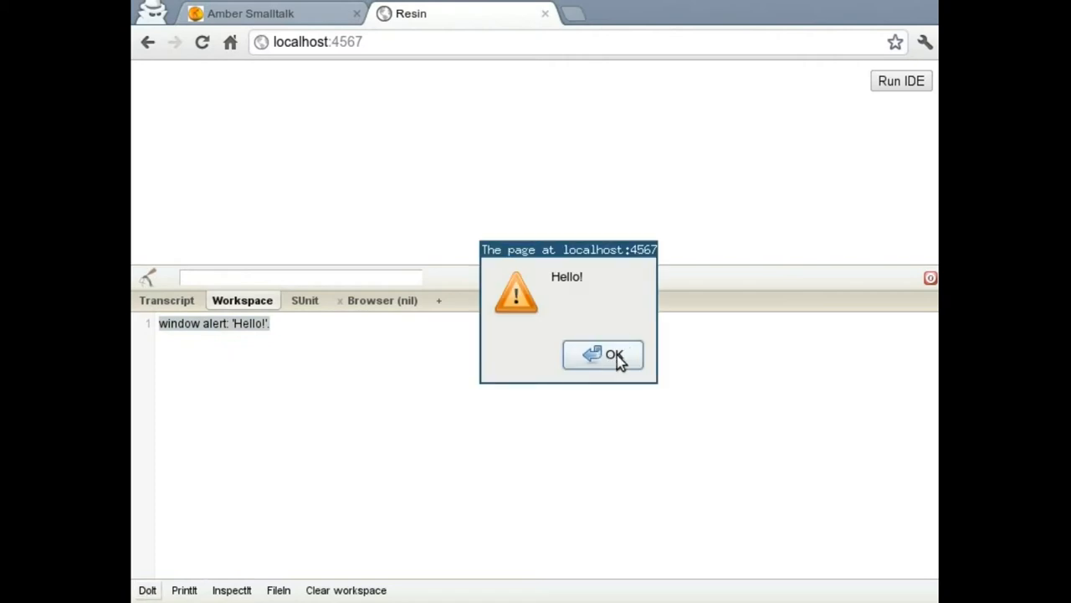
{"action": "left_click", "coordinate": [604, 354]}
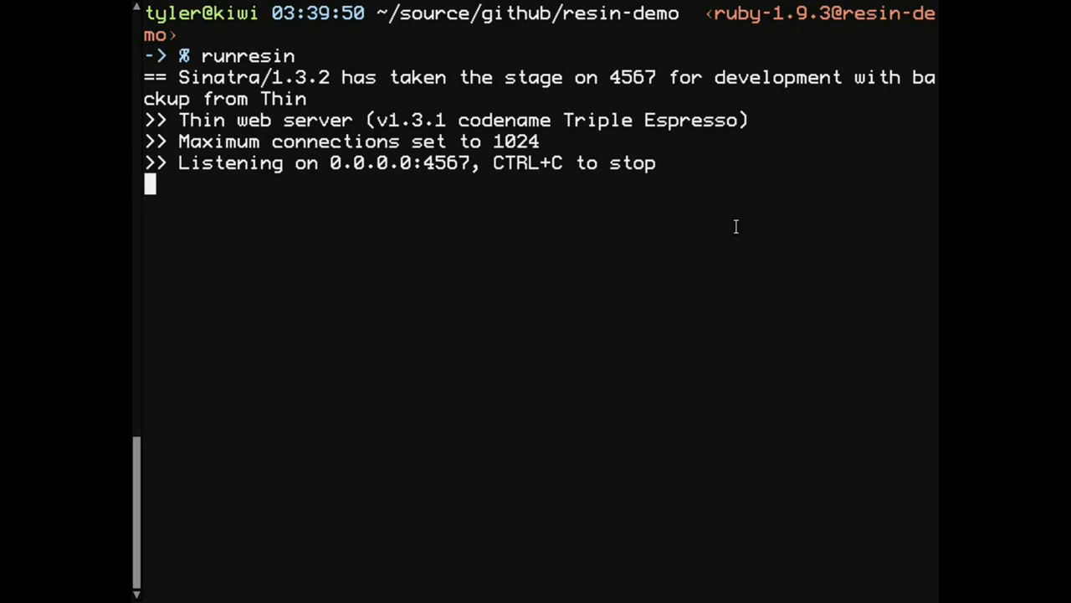
Stop the Resin server and create the js, st and views folders
{"action": "key", "text": "ctrl+c"}
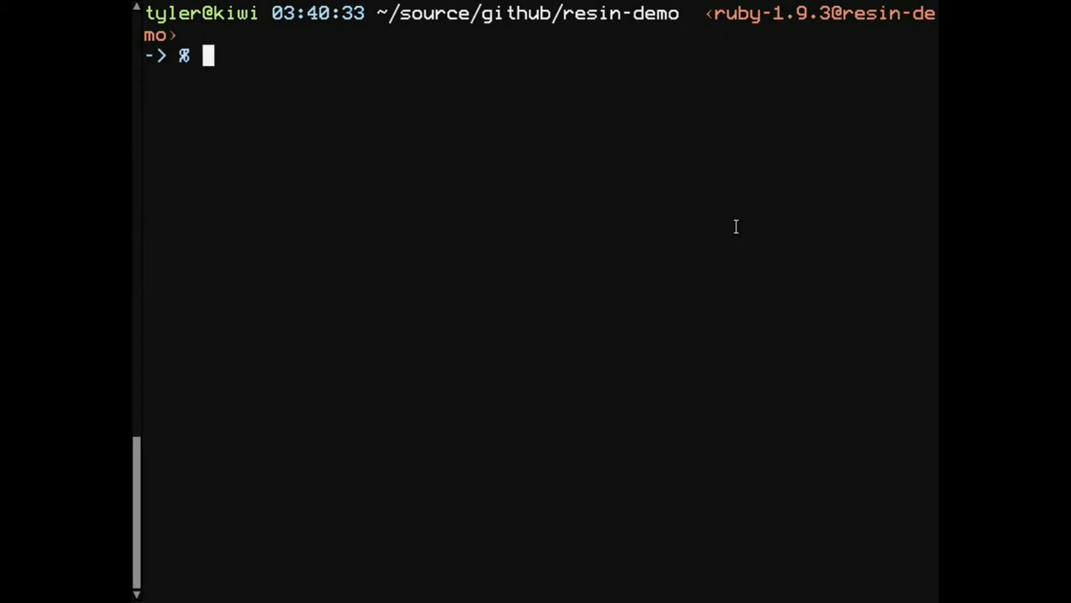
{"action": "type", "text": "mkdir"}
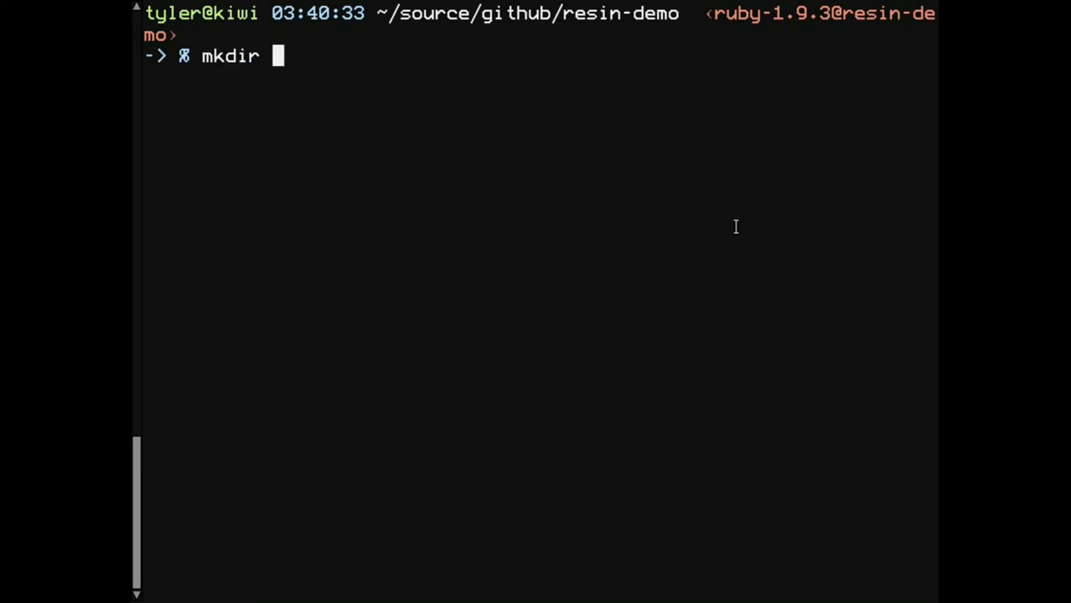
{"action": "type", "text": "js st"}
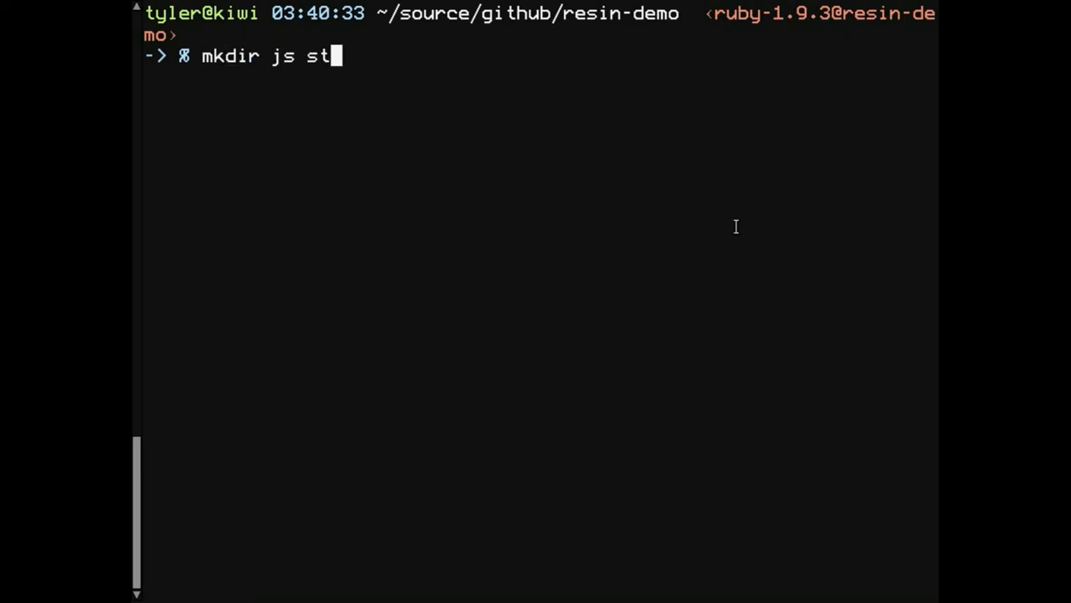
{"action": "key", "text": "Return"}
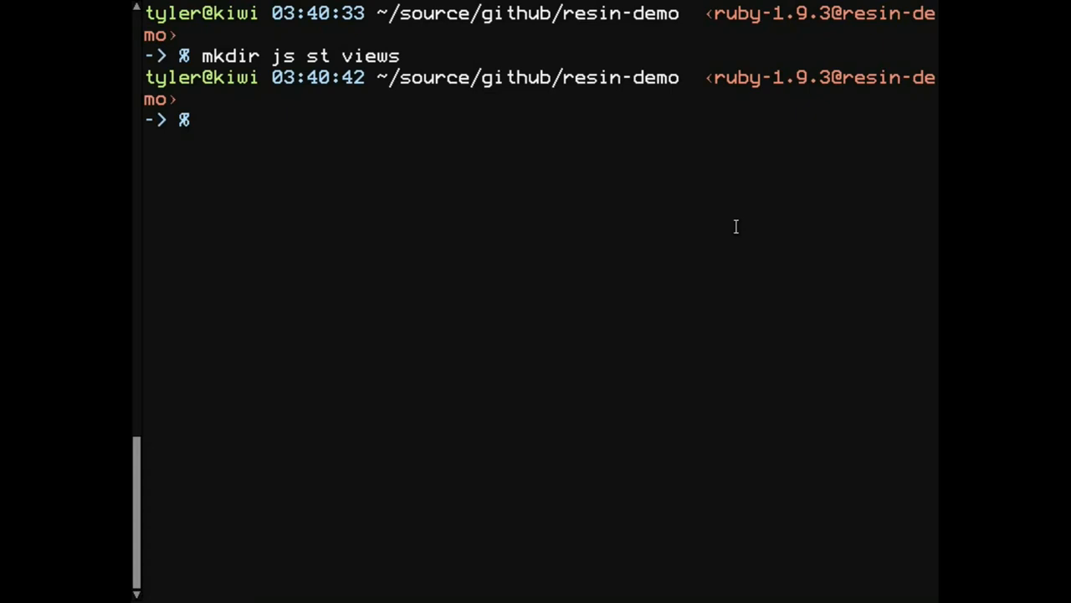
Open views/index.haml in Vim
{"action": "type", "text": "vim"}
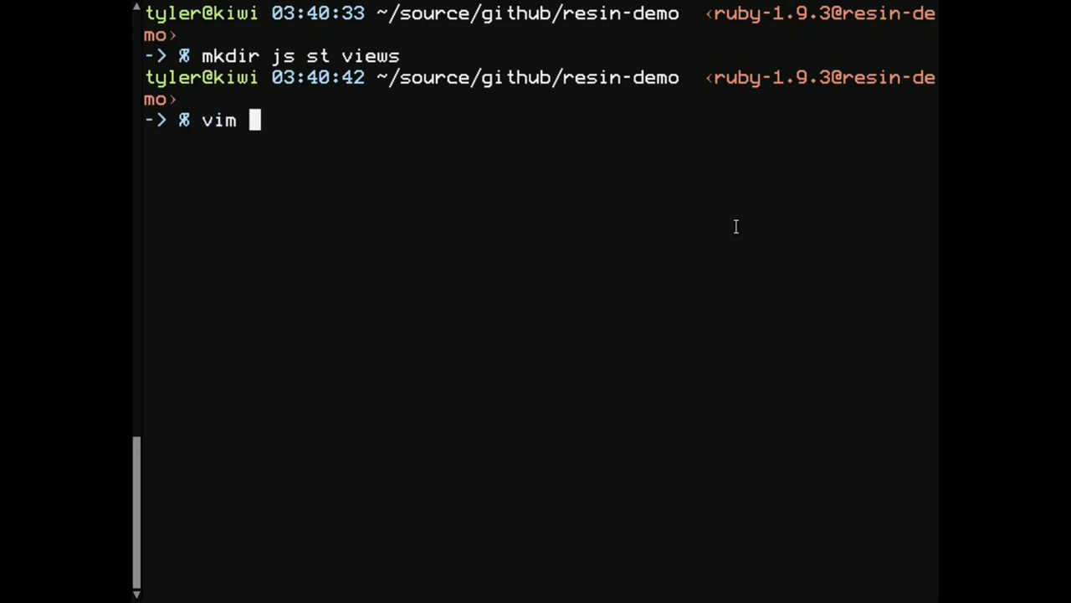
{"action": "type", "text": "views/index.h"}
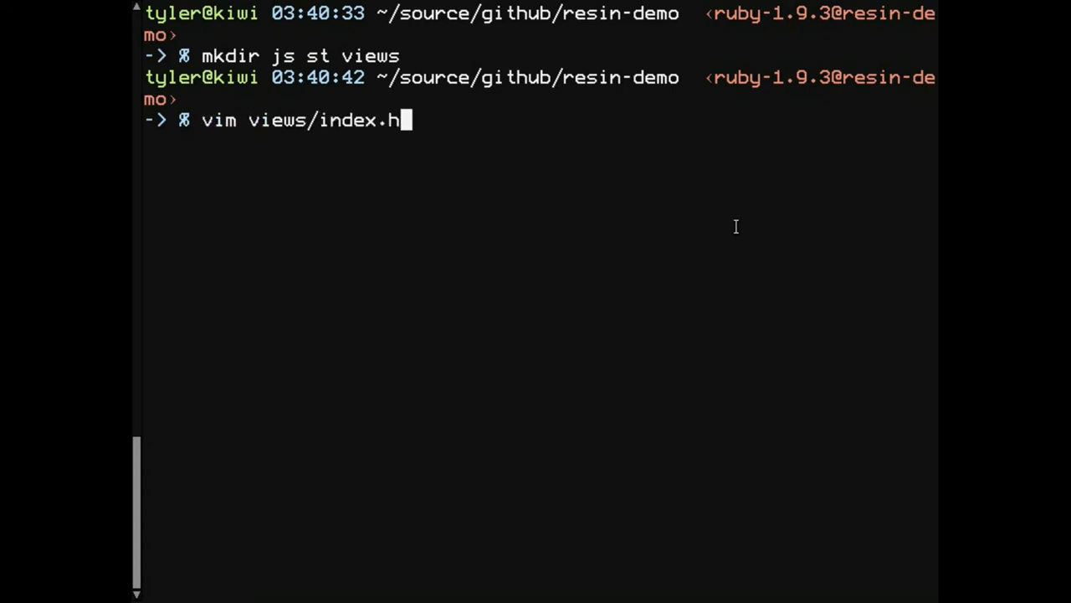
{"action": "key", "text": "Return"}
{"action": "type", "text": "Resi"}
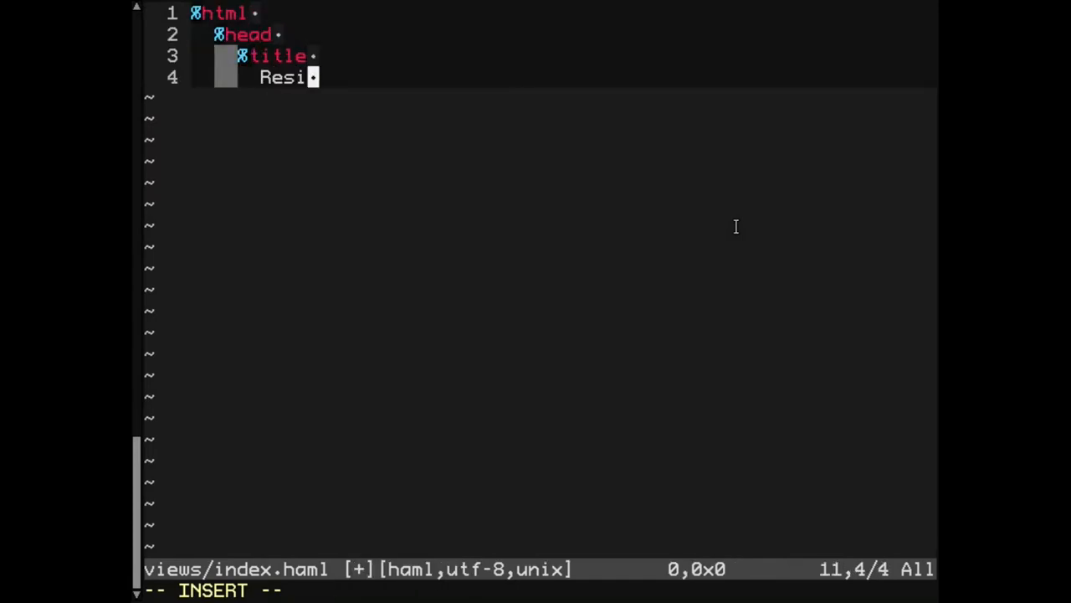
Type the HAML: 'Resin Demo' title, embed_amber, centered Hello World h1, and ResinContainer div
{"action": "type", "text": "n Demo"}
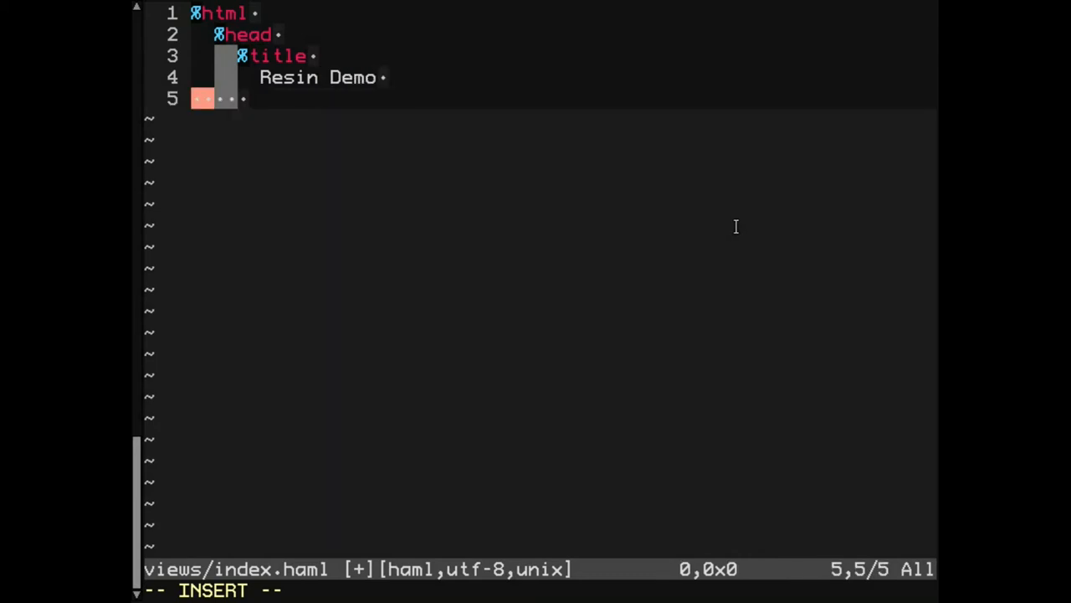
{"action": "type", "text": "= embed_amber"}
{"action": "type", "text": "%"}
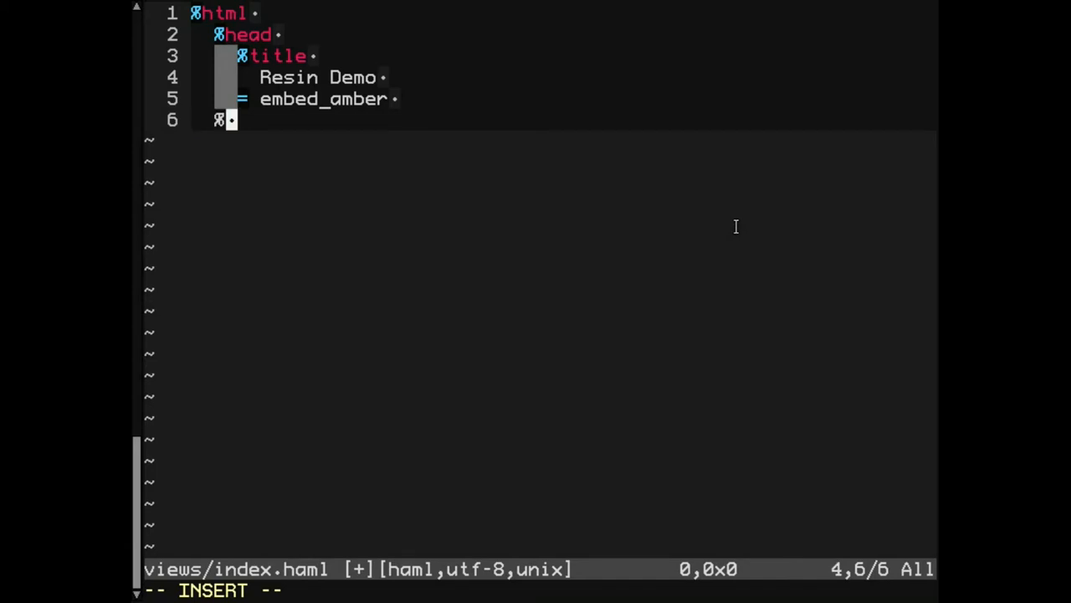
{"action": "type", "text": "body"}
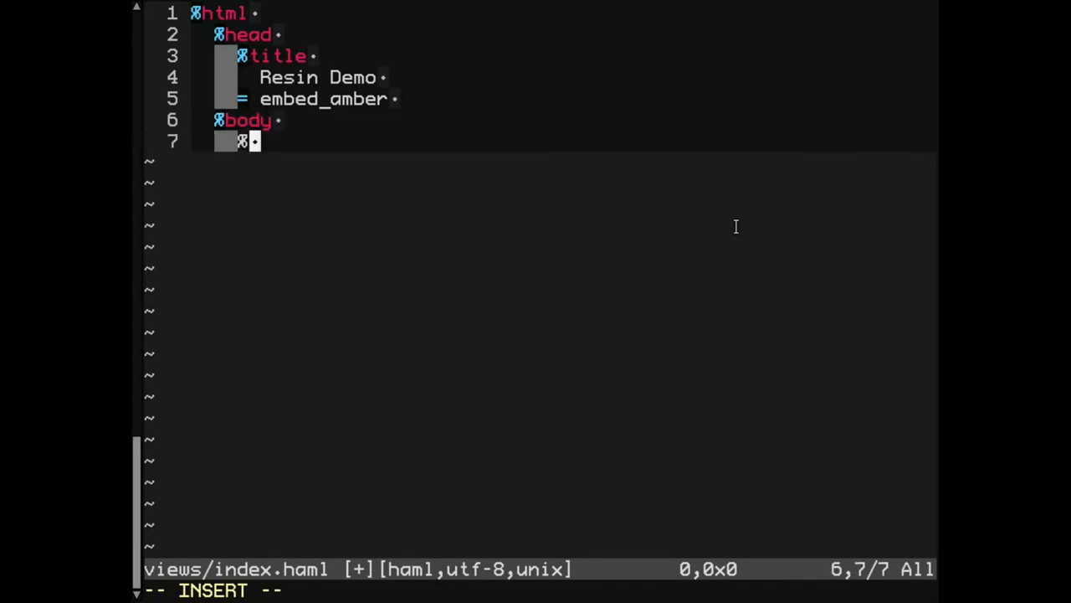
{"action": "type", "text": "center"}
{"action": "type", "text": "He"}
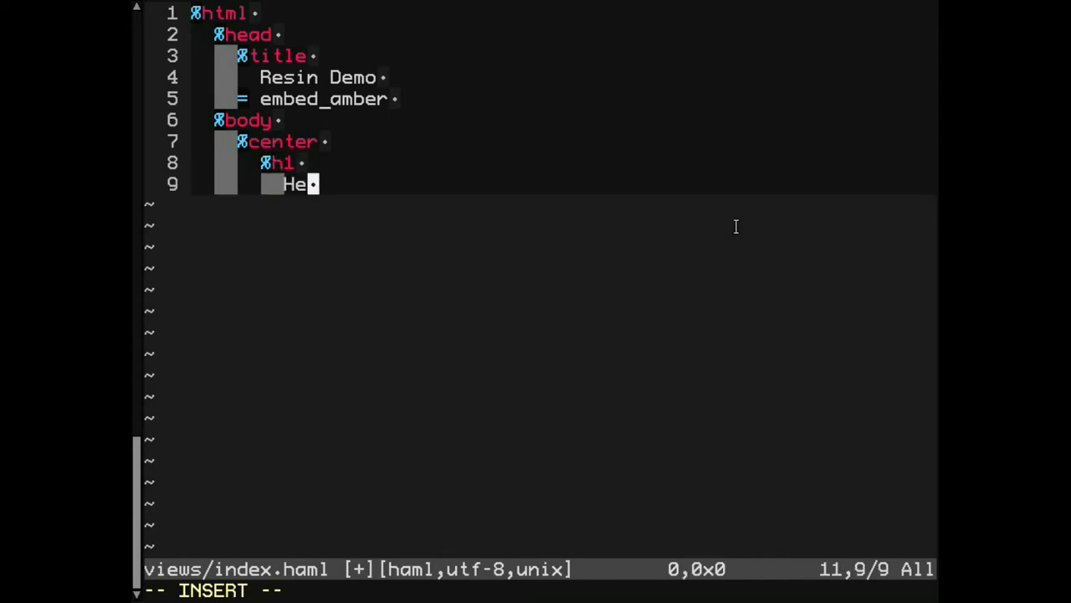
{"action": "type", "text": "llo World"}
{"action": "type", "text": "%"}
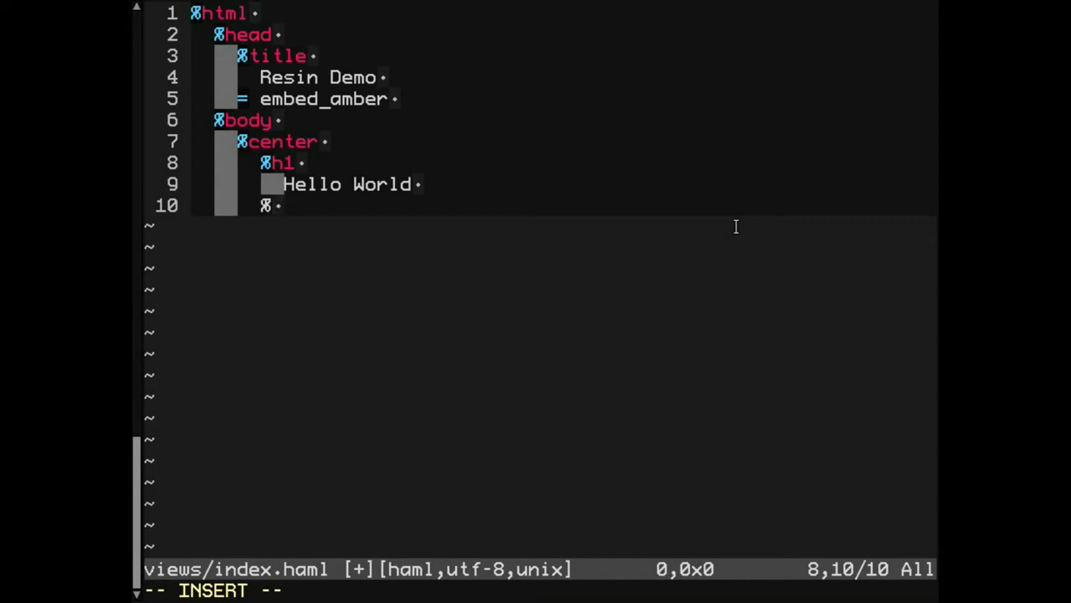
{"action": "type", "text": "div{ :"}
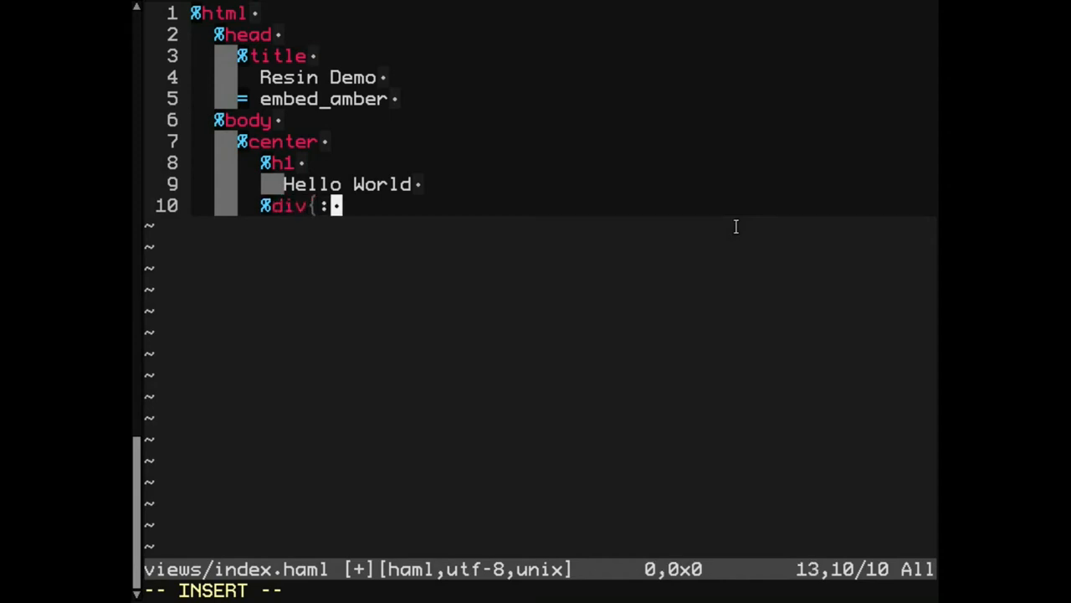
{"action": "type", "text": "id => 'ResinContainer"}
{"action": "type", "text": "%"}
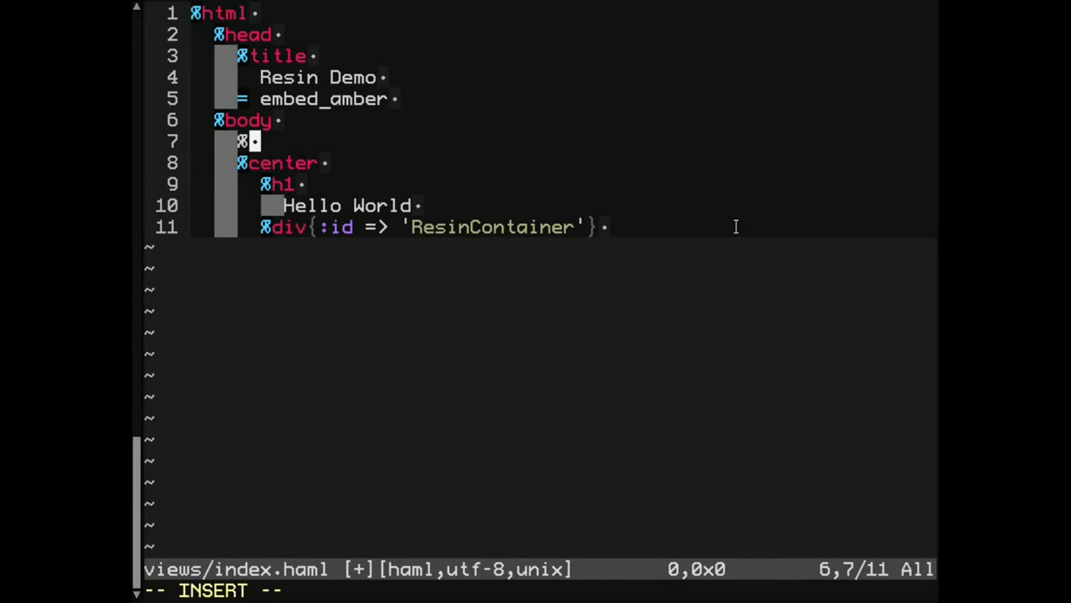
Add an 'if Resin.development?' block with a float-right div
{"action": "type", "text": "-"}
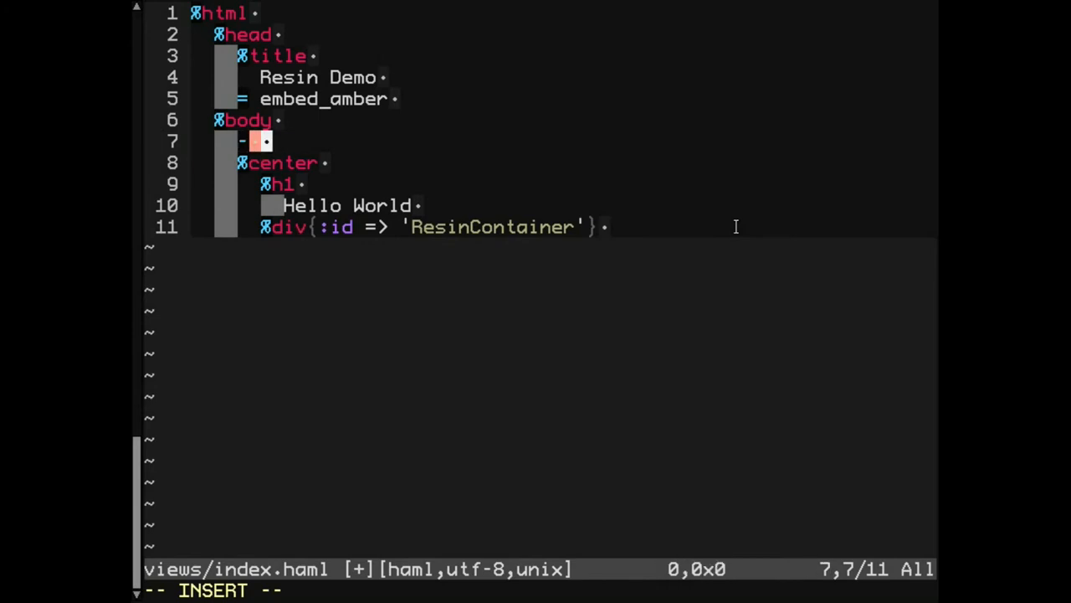
{"action": "type", "text": "if Reson.de"}
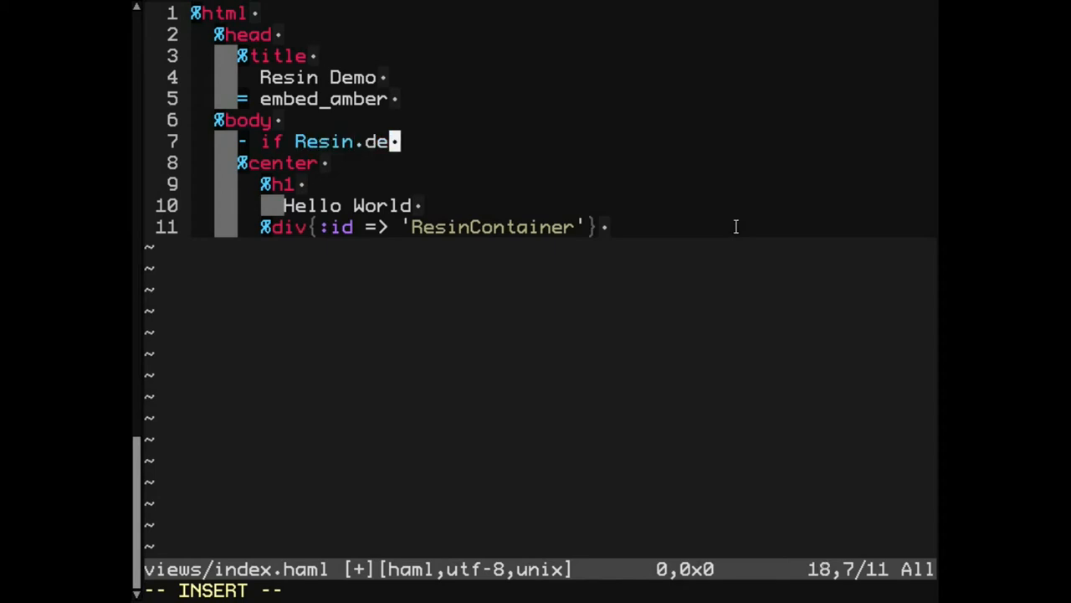
{"action": "type", "text": "velopment?"}
{"action": "type", "text": "%"}
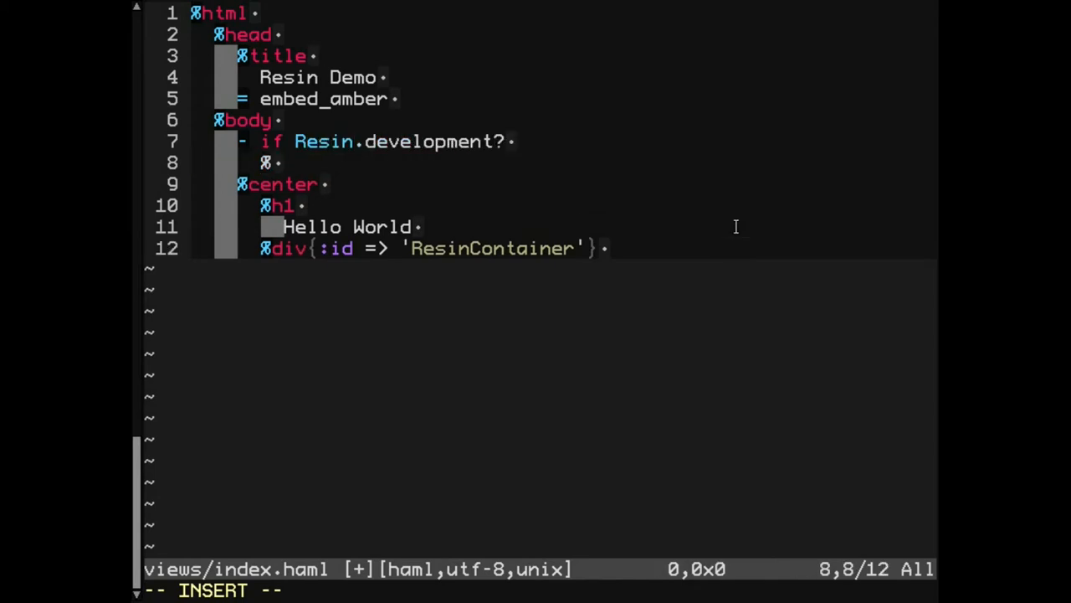
{"action": "type", "text": "div{:style"}
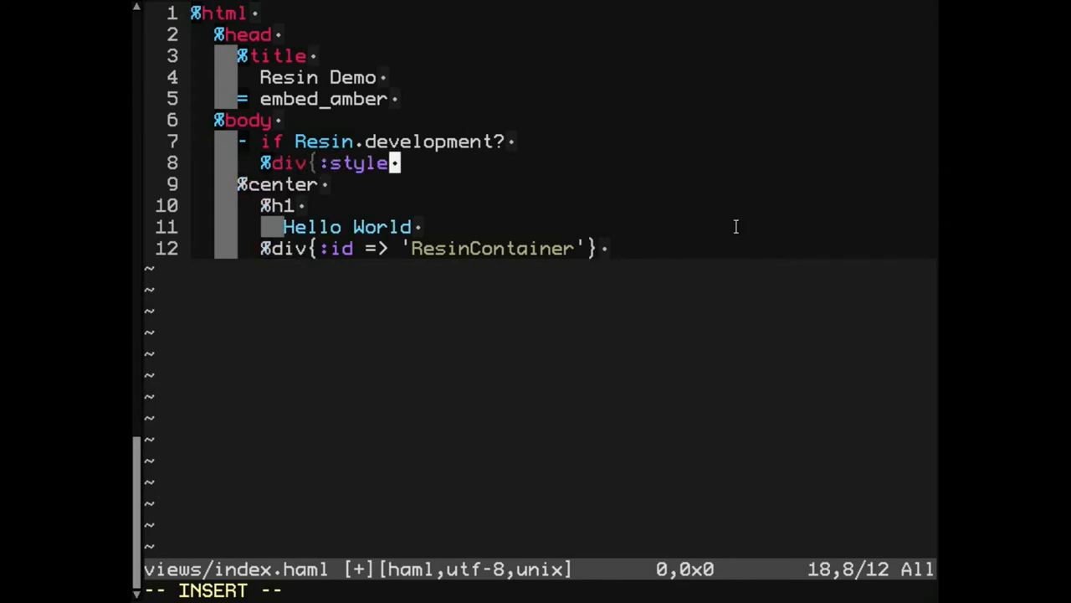
{"action": "type", "text": "=> 'float: right;'"}
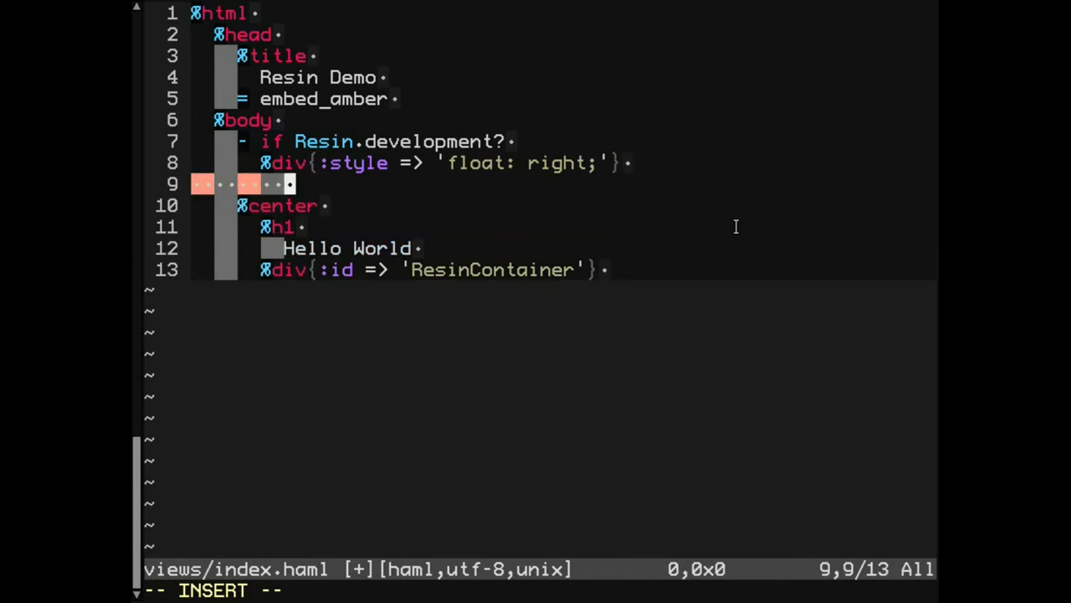
Add a 'Run Amber' button whose onclick calls smalltalk.Browser._open()
{"action": "type", "text": "%button["}
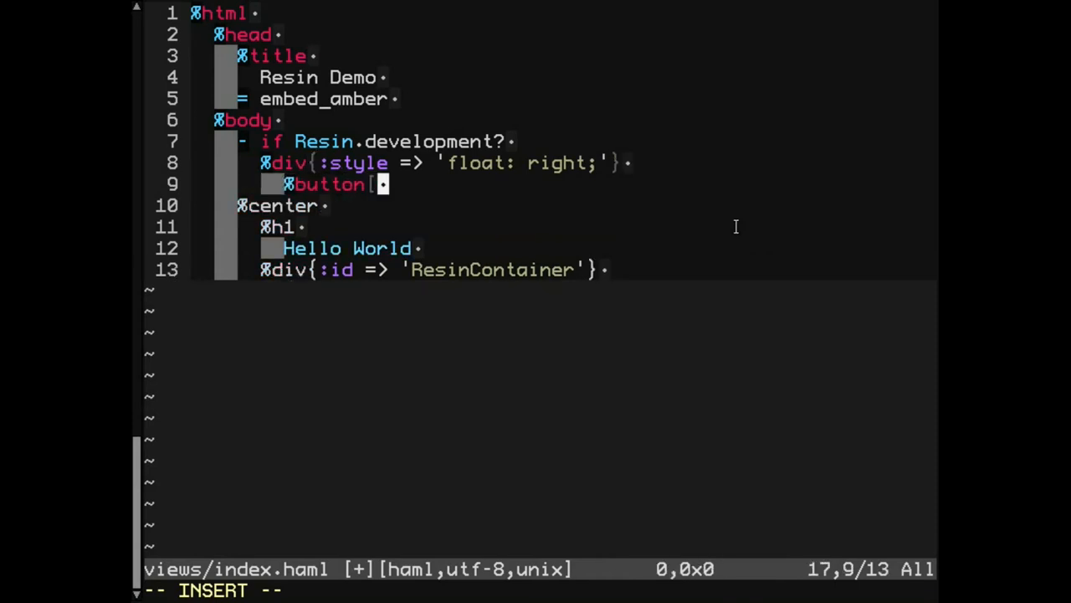
{"action": "type", "text": "{:"}
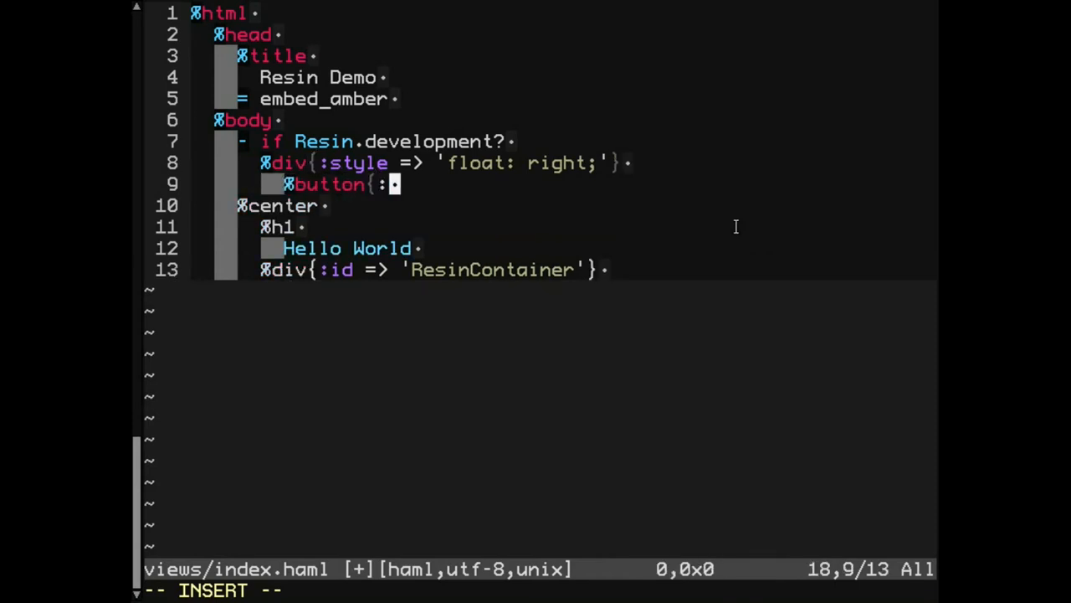
{"action": "type", "text": "onclick =>"}
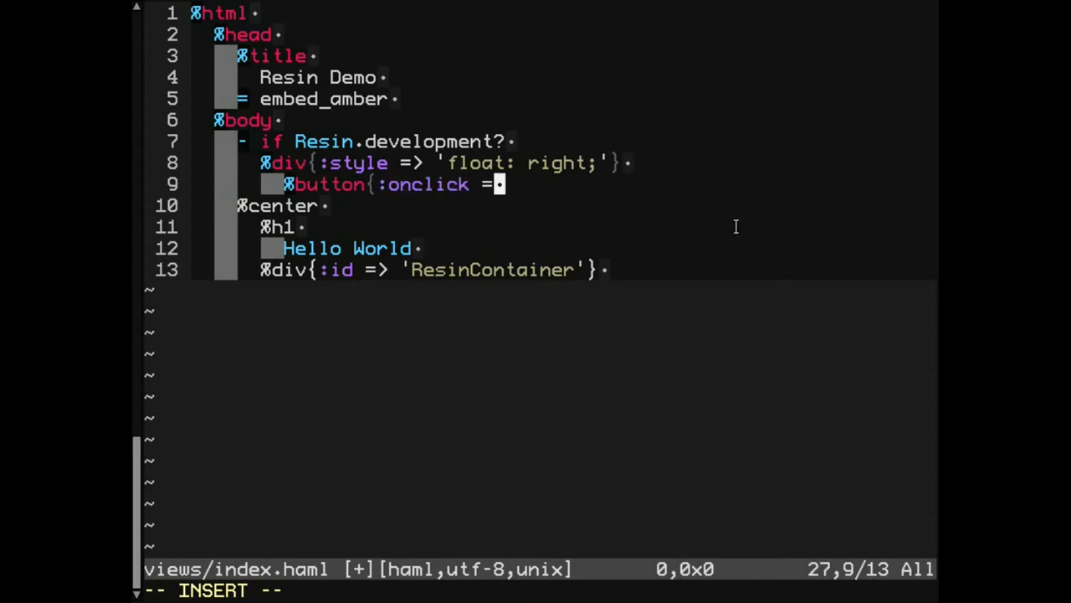
{"action": "type", "text": "> 'smalltalk.Bo"}
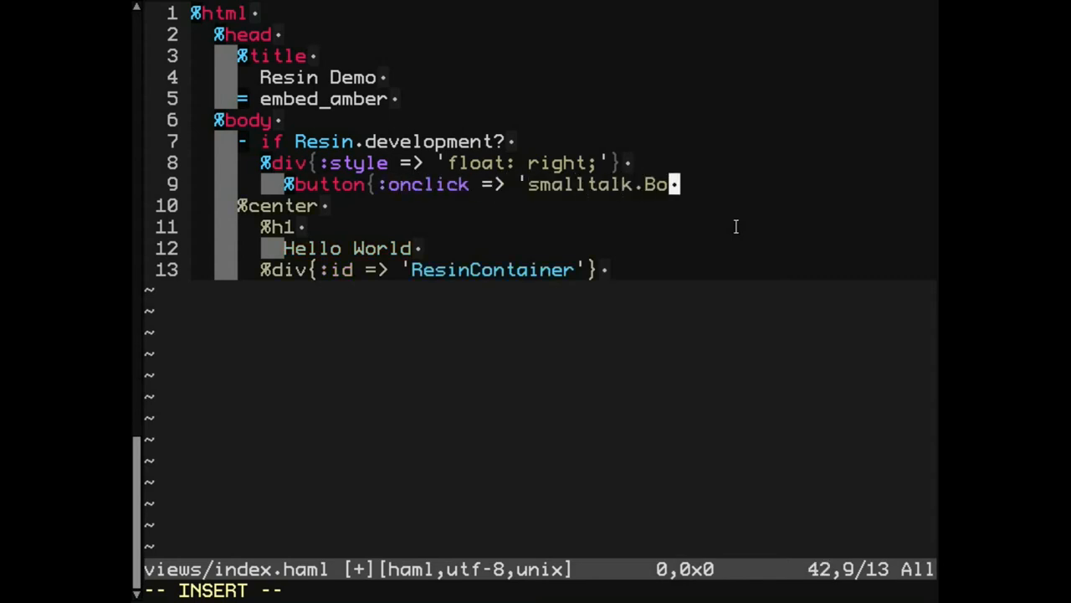
{"action": "type", "text": "ws"}
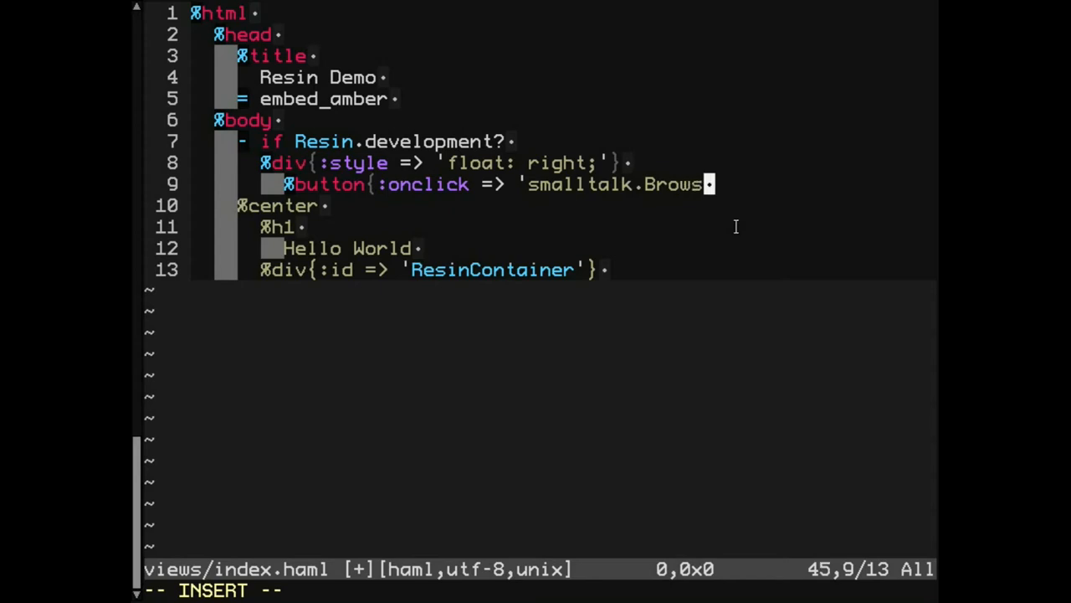
{"action": "type", "text": "er._opeN"}
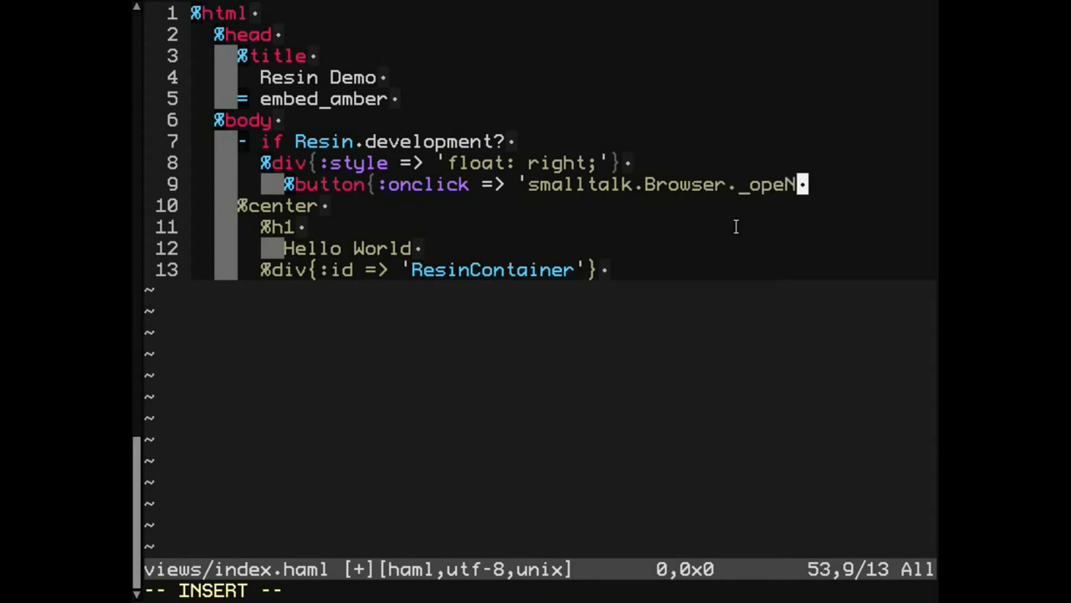
{"action": "type", "text": "()'}"}
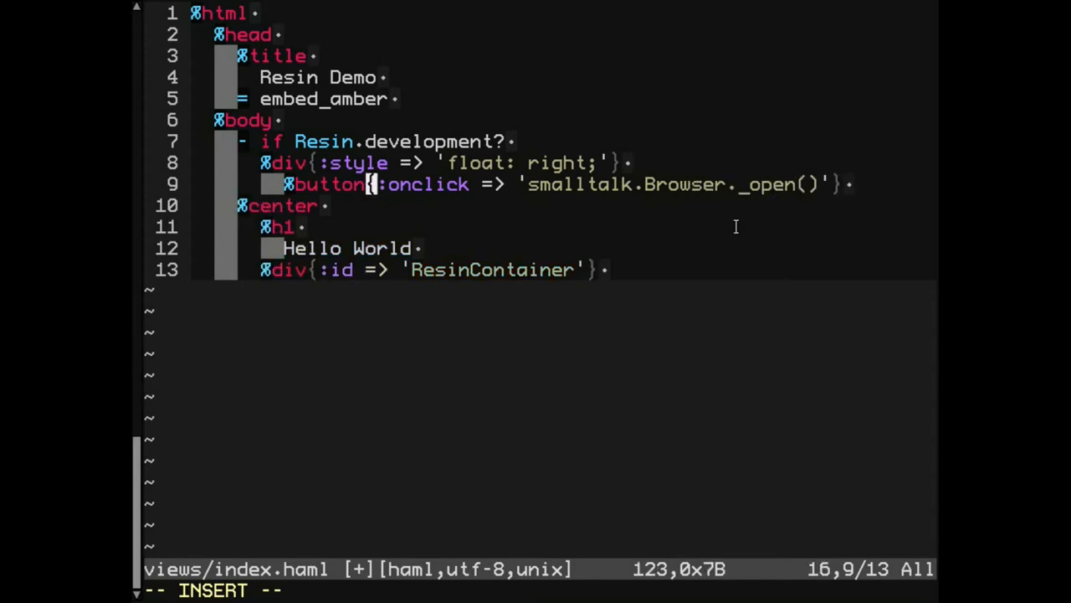
{"action": "type", "text": "Run Amb"}
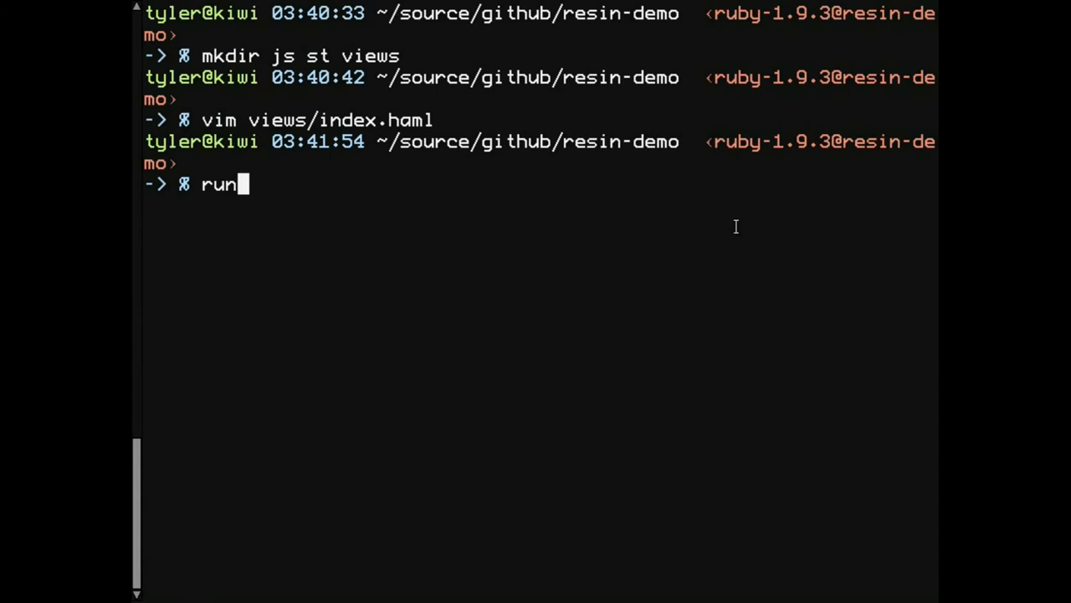
Relaunch the Resin server with runresin from the project folder
{"action": "type", "text": "resin"}
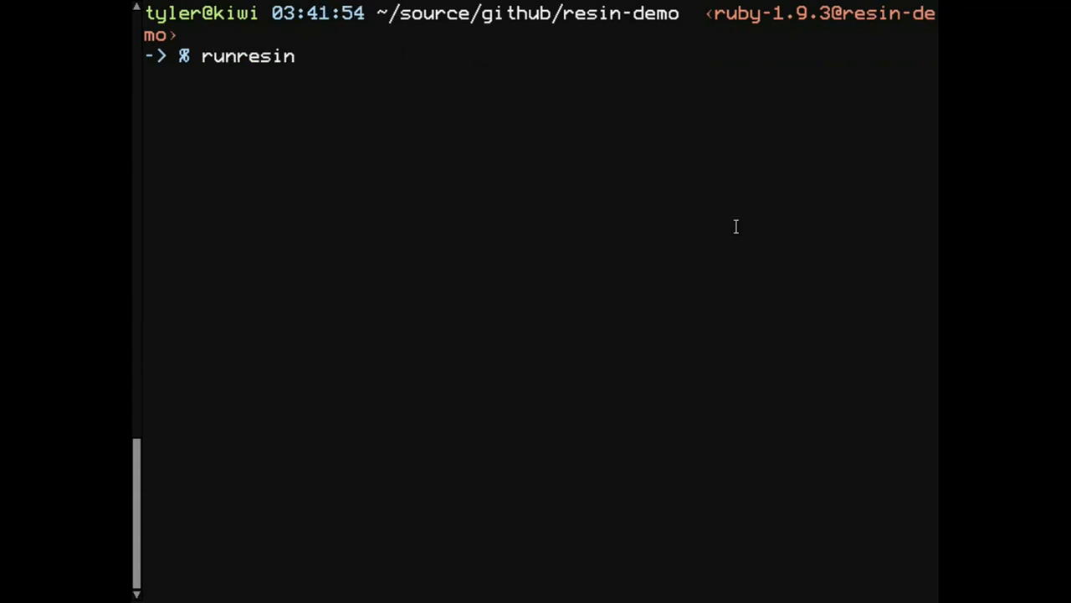
{"action": "key", "text": "Return"}
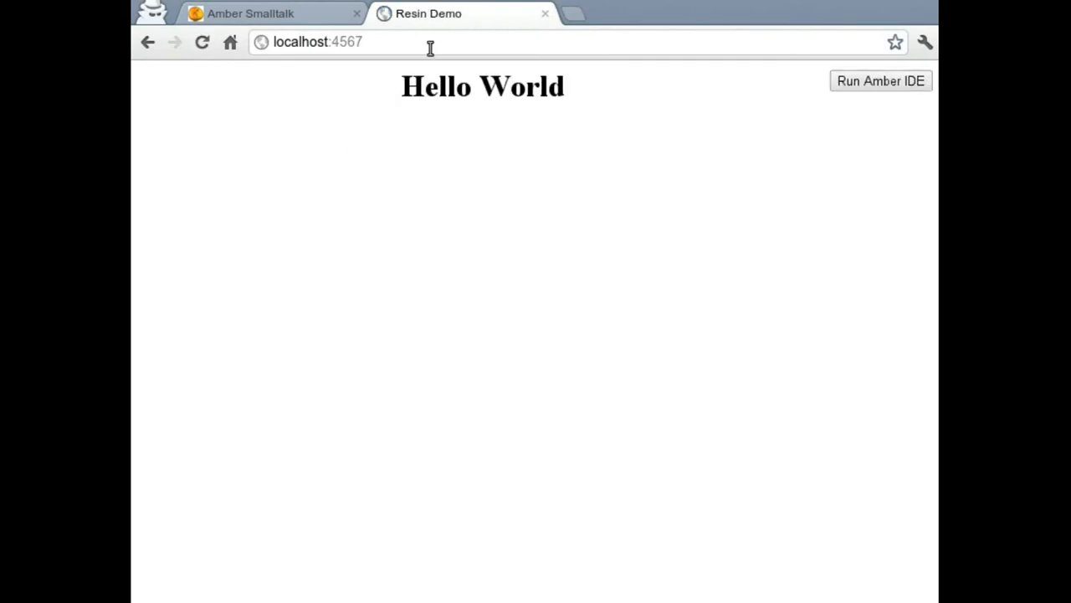
{"action": "mouse_move", "coordinate": [402, 130]}
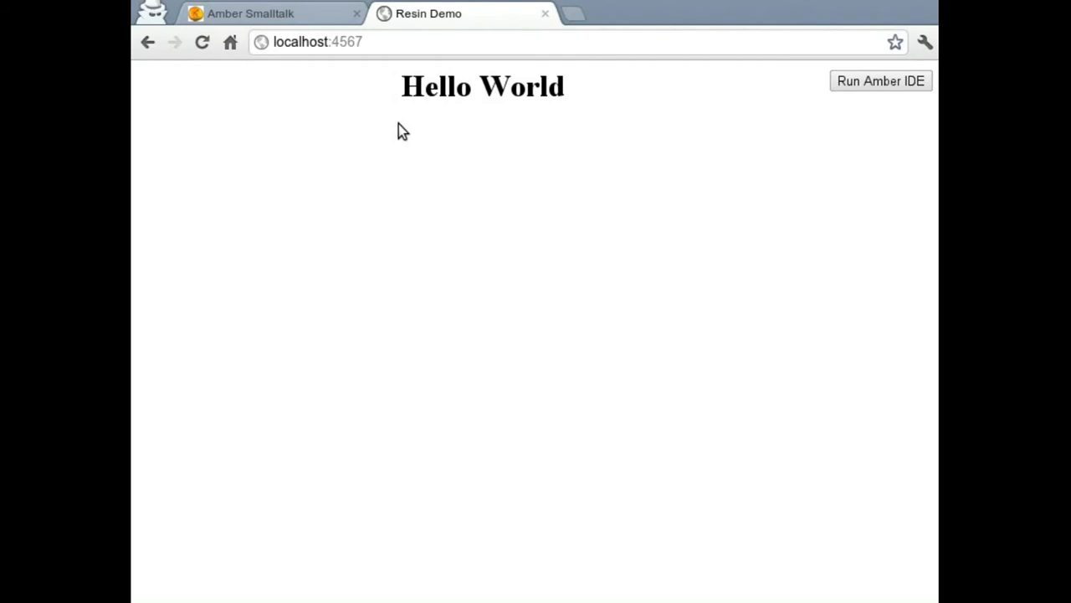
{"action": "mouse_move", "coordinate": [677, 122]}
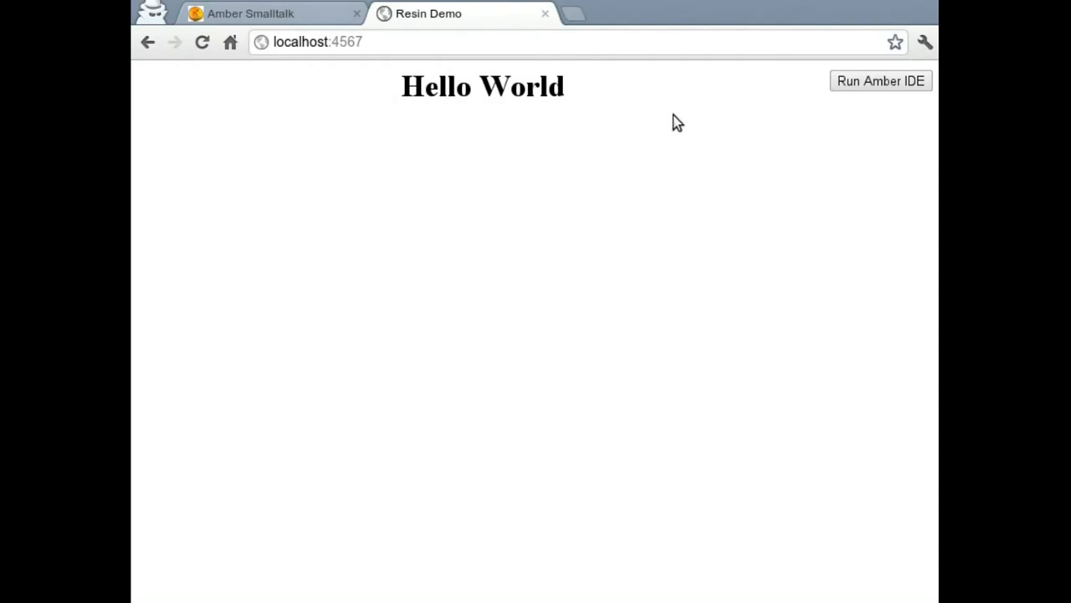
{"action": "mouse_move", "coordinate": [768, 101]}
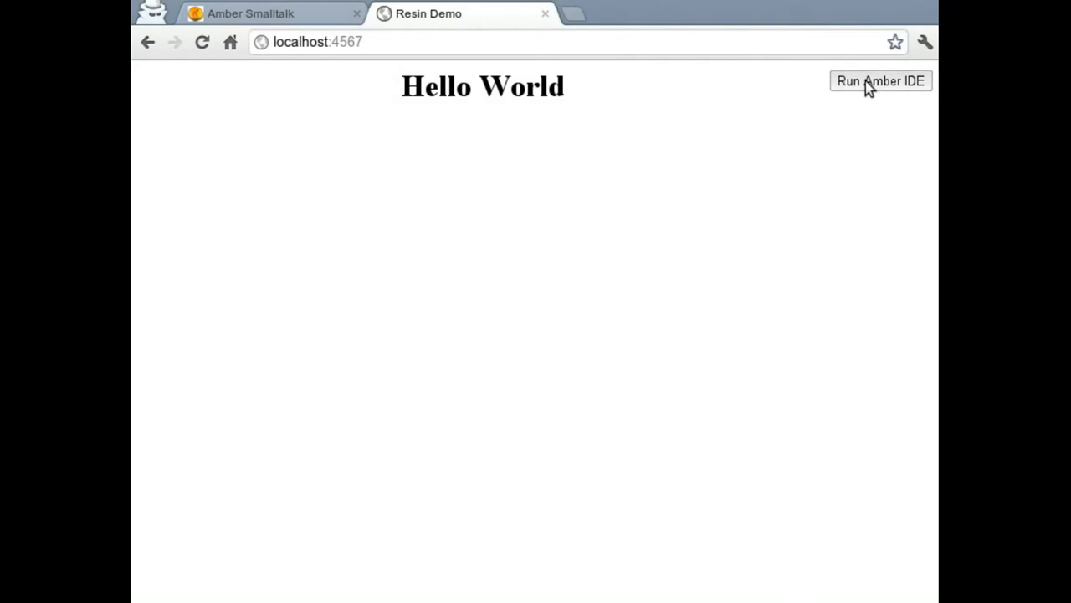
Open the Amber IDE and save a new HelloWorld class in package 'ResinDemo'
{"action": "left_click", "coordinate": [881, 81]}
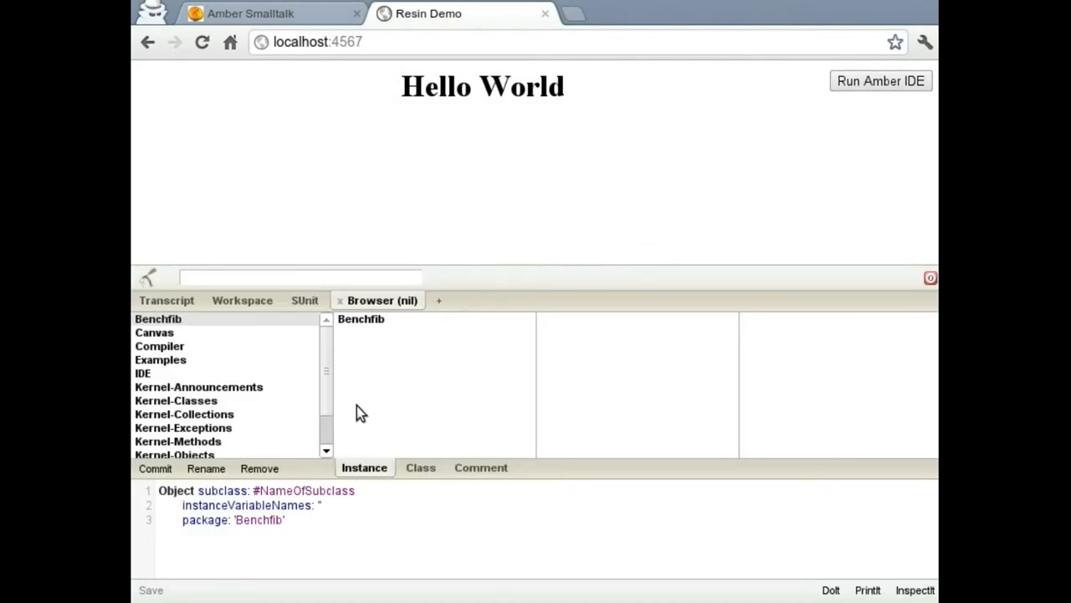
{"action": "type", "text": "H"}
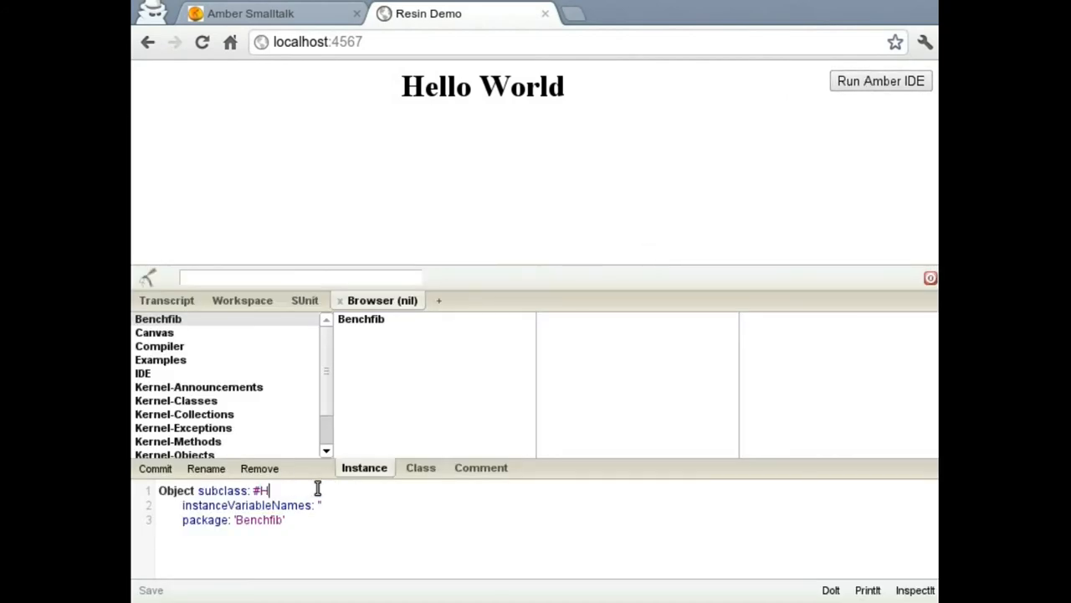
{"action": "type", "text": "elloWorld"}
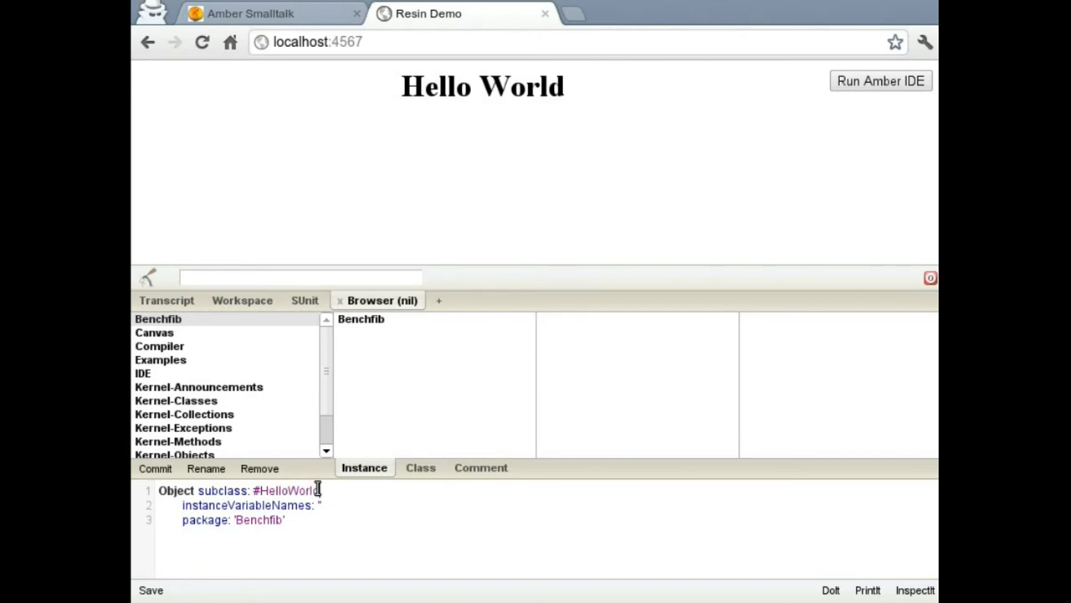
{"action": "type", "text": "Resin"}
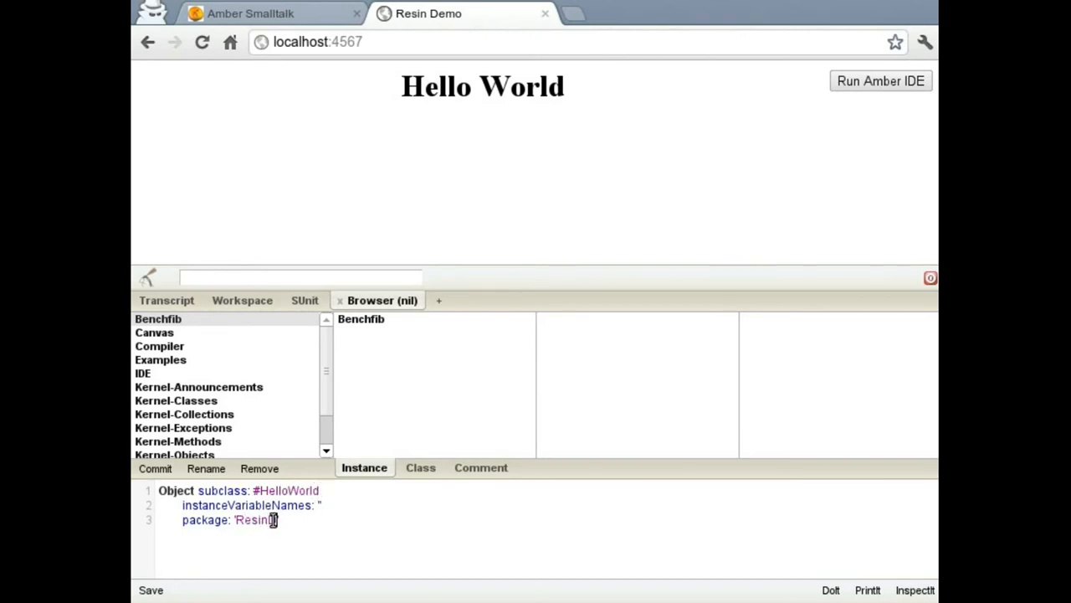
{"action": "type", "text": "Demo"}
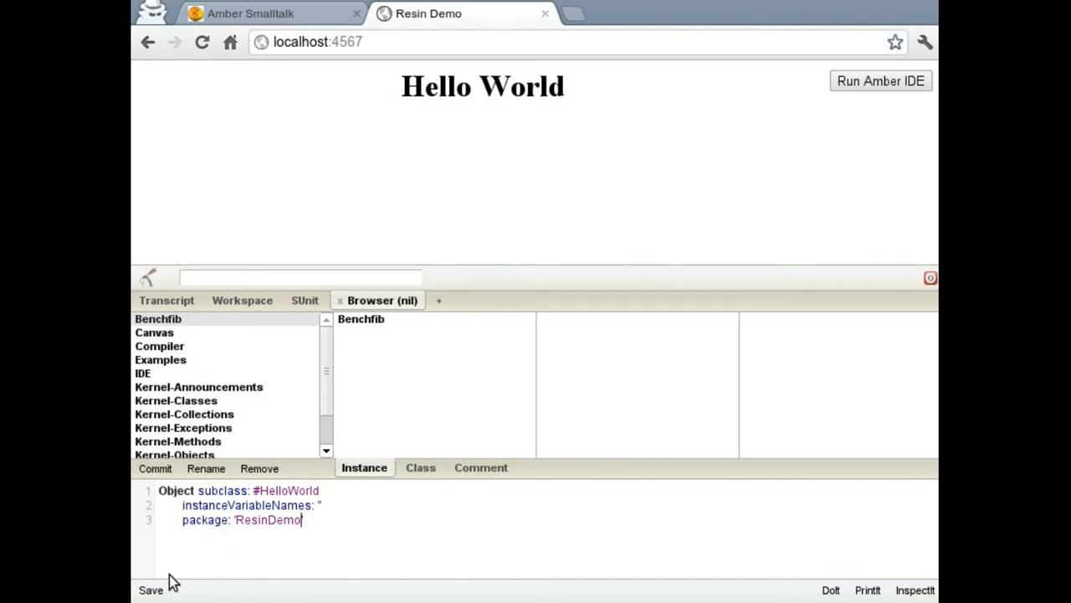
{"action": "left_click", "coordinate": [159, 345]}
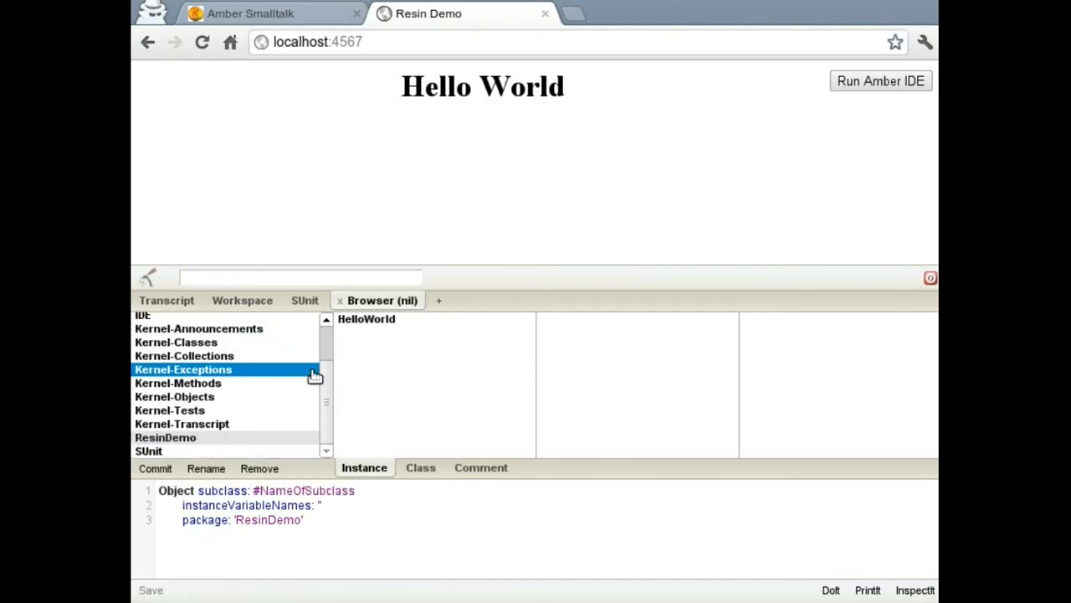
Start HelloWorld's greet: aUserString method, setting container to '#ResinContainer' asJQuery
{"action": "left_click", "coordinate": [366, 319]}
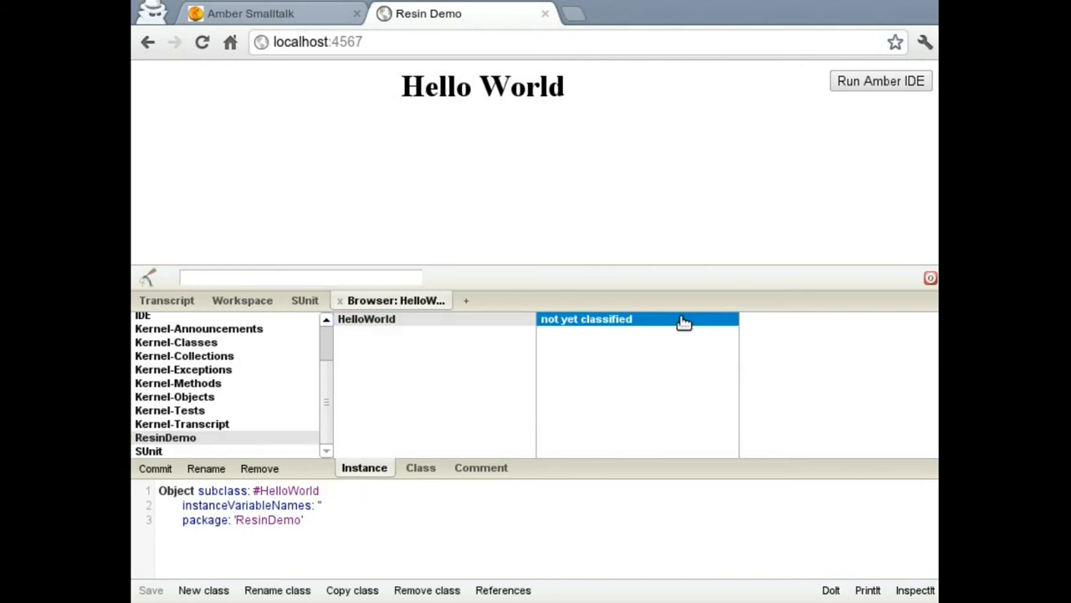
{"action": "left_click", "coordinate": [636, 319]}
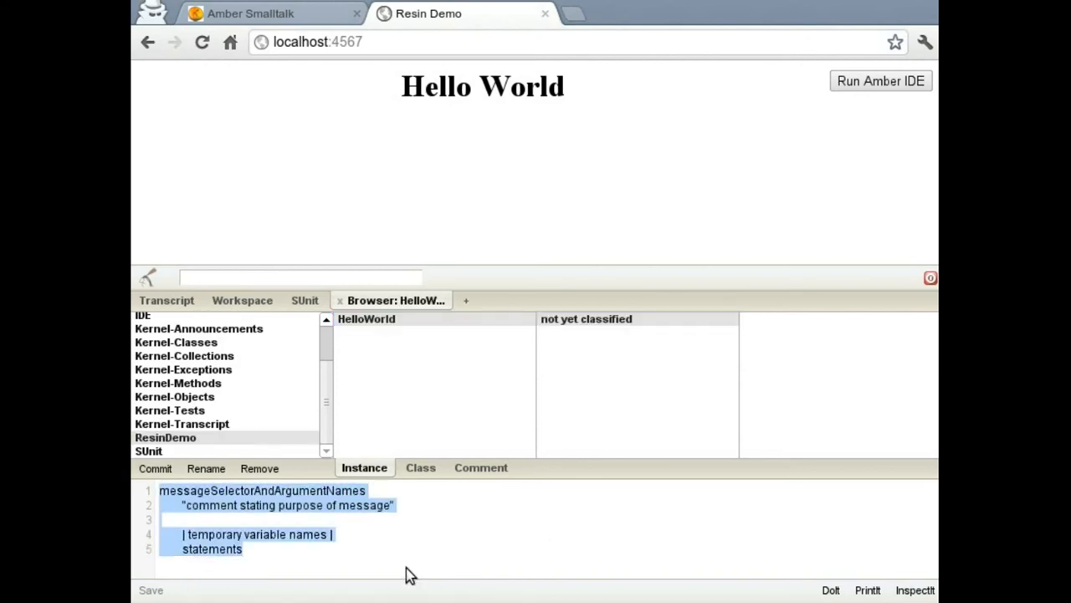
{"action": "type", "text": "greet: a"}
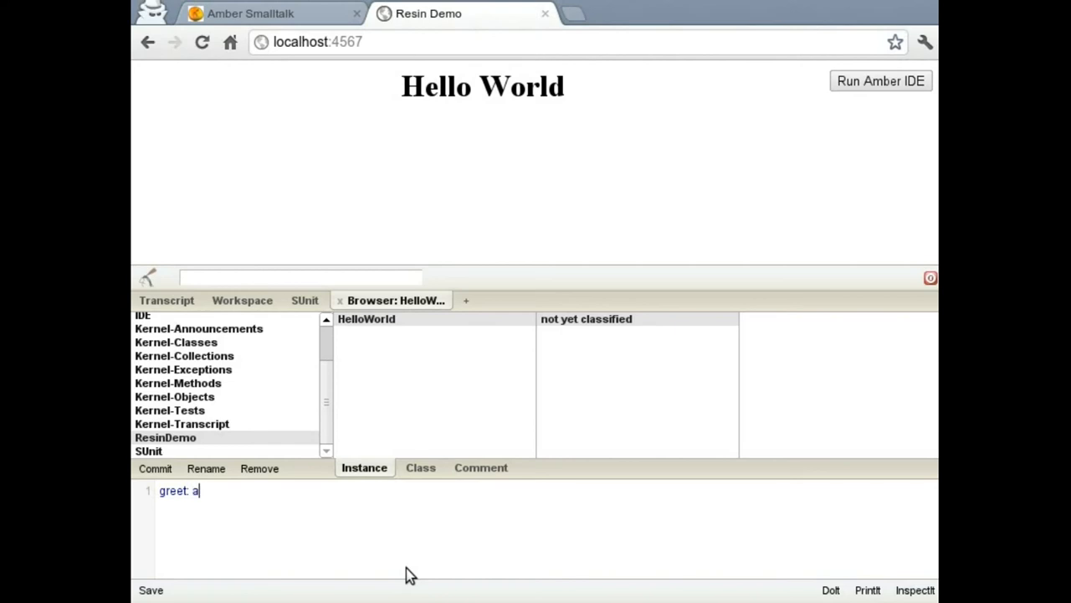
{"action": "type", "text": "UserString"}
{"action": "type", "text": "\"Gr"}
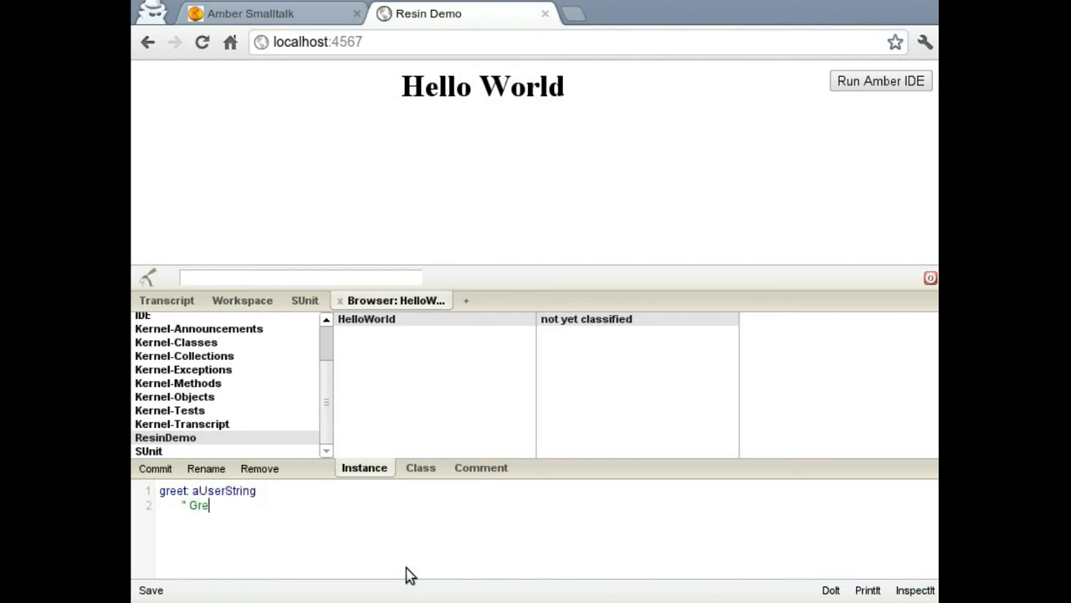
{"action": "type", "text": "et a"}
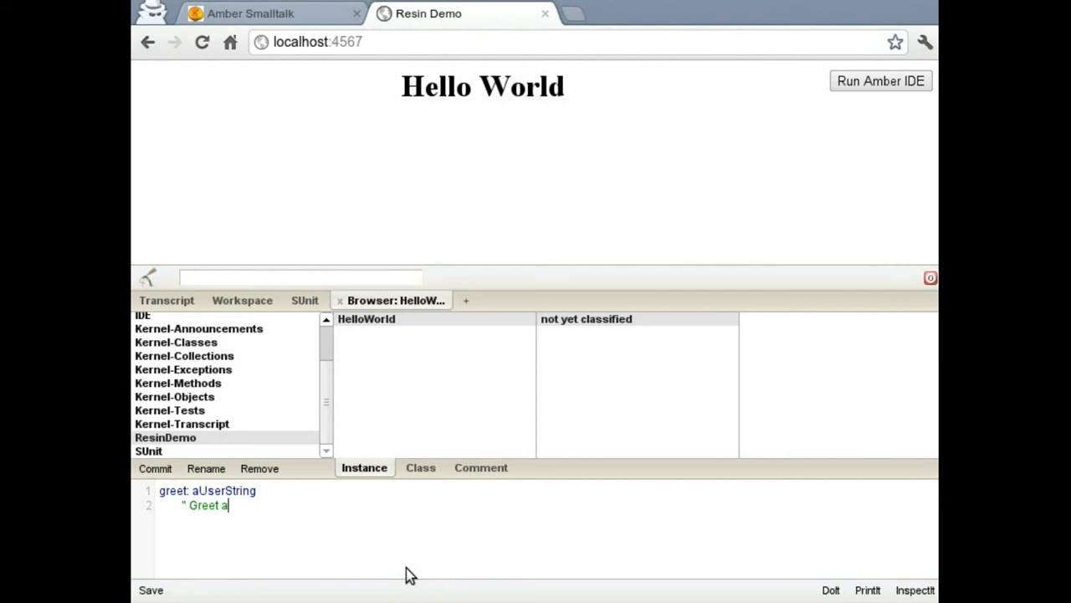
{"action": "type", "text": "user \""}
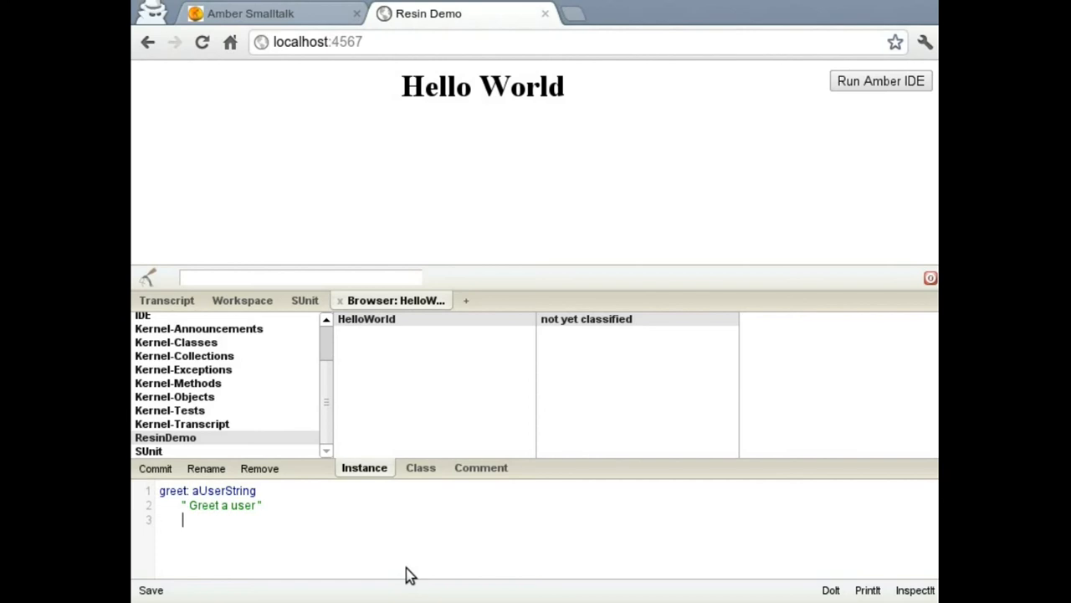
{"action": "type", "text": "| container |"}
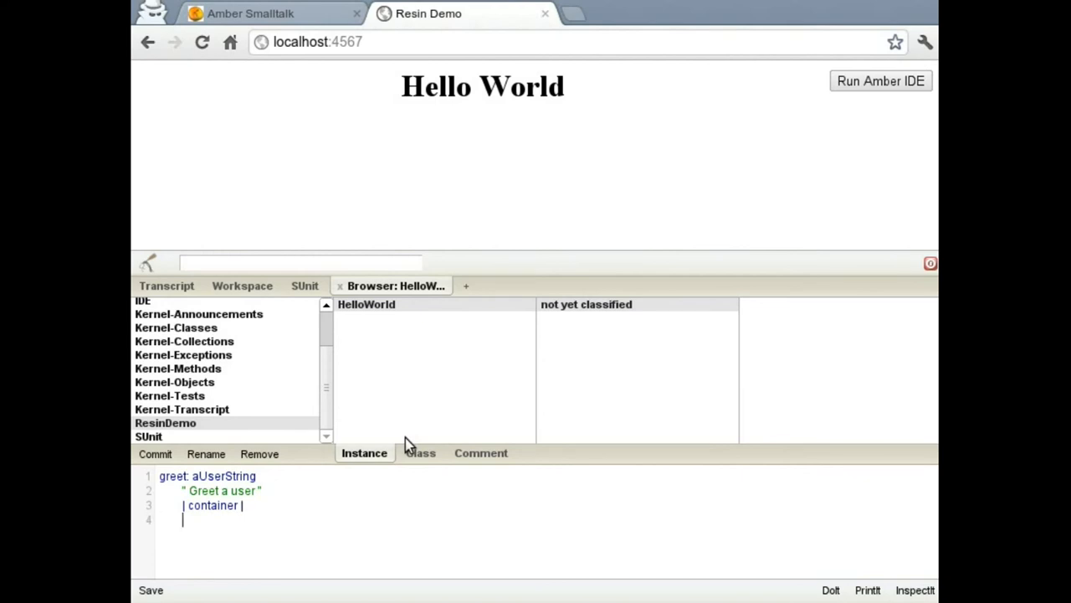
{"action": "type", "text": "container :="}
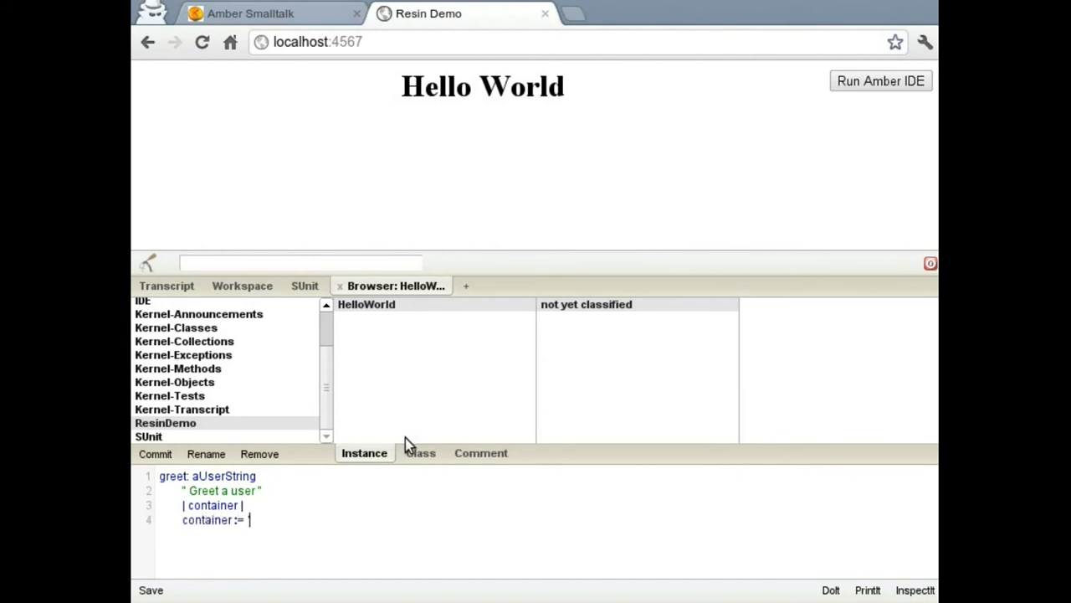
{"action": "type", "text": "#ResinContainer"}
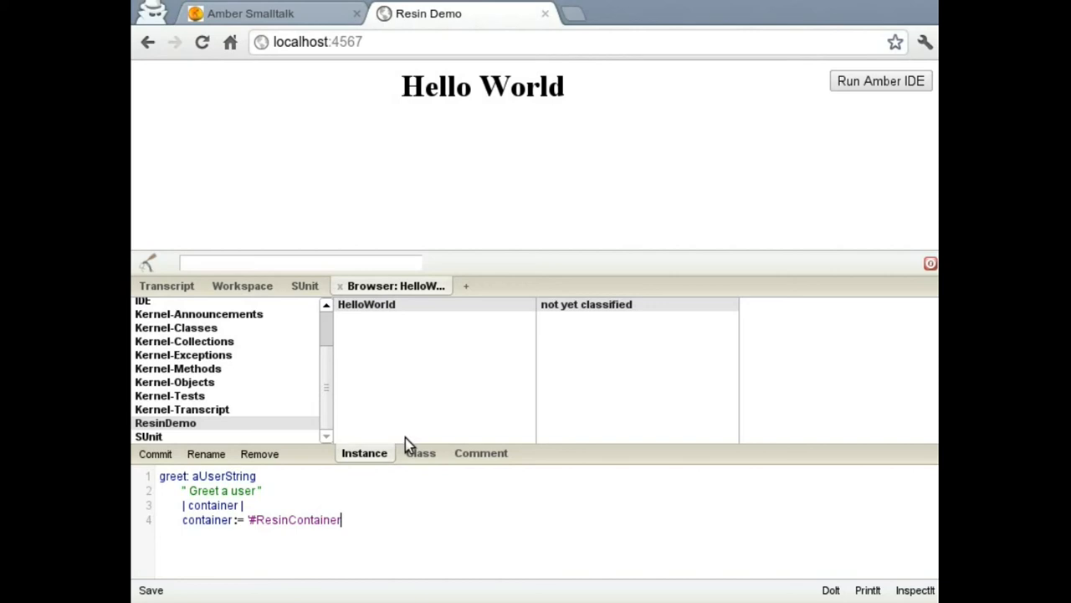
{"action": "type", "text": "asJQuery."}
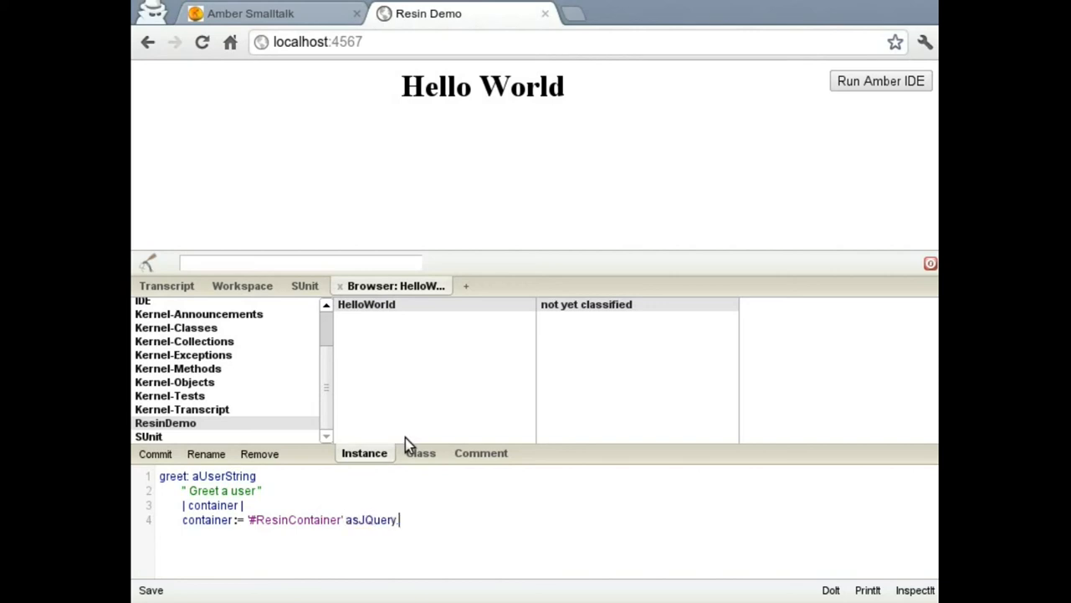
{"action": "key", "text": "Return"}
{"action": "type", "text": "[ :h"}
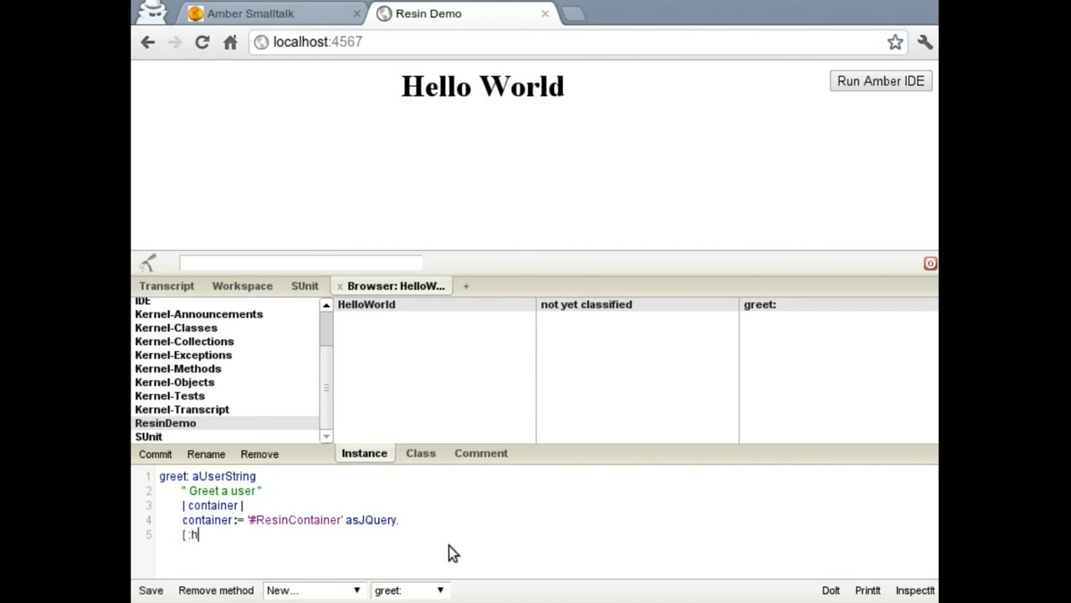
Finish greet: by appending 'Hello there ', aUserString to the container, and save
{"action": "type", "text": "tml | html |"}
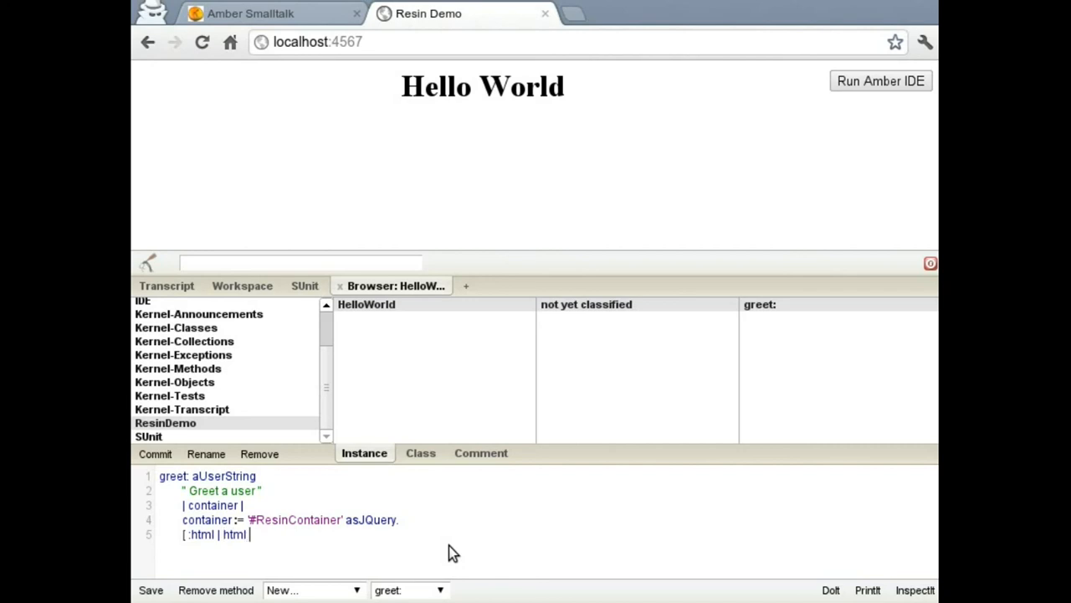
{"action": "type", "text": "with: ("}
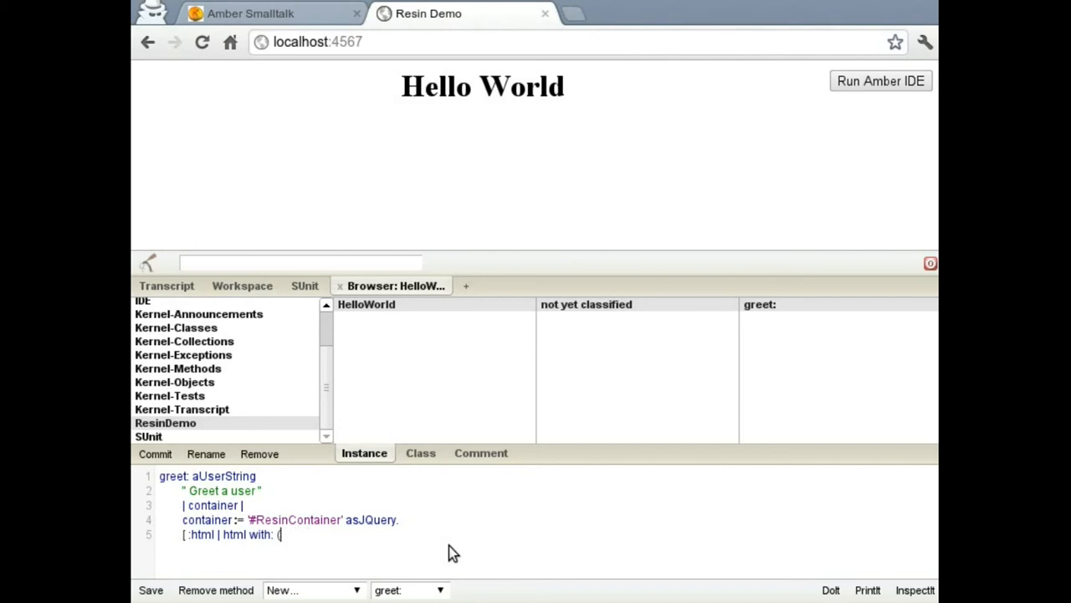
{"action": "type", "text": "'Hello ther"}
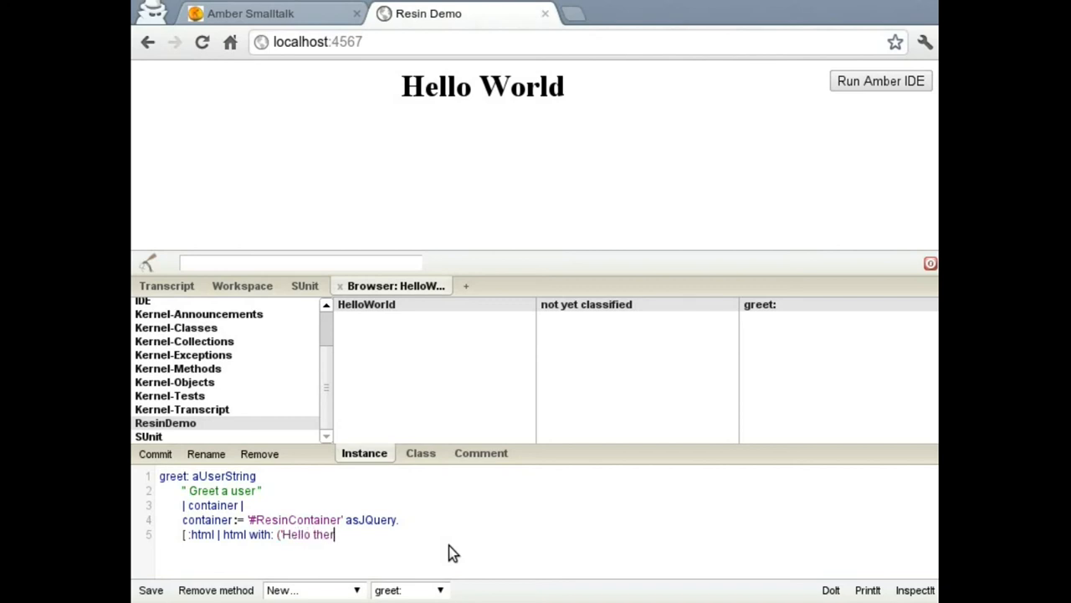
{"action": "type", "text": "e ', a"}
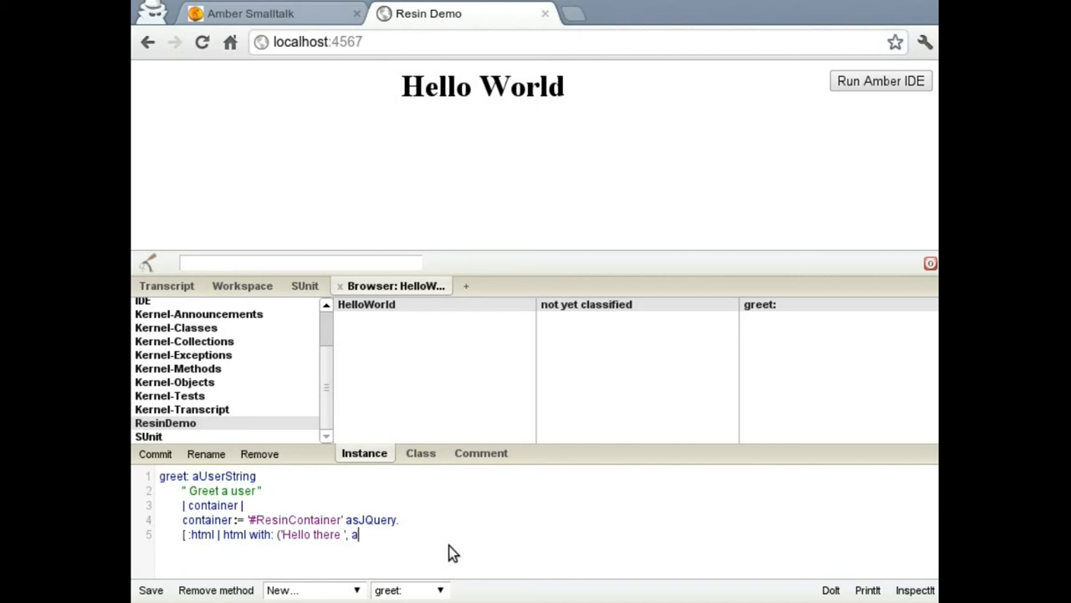
{"action": "type", "text": "UserString) ] a"}
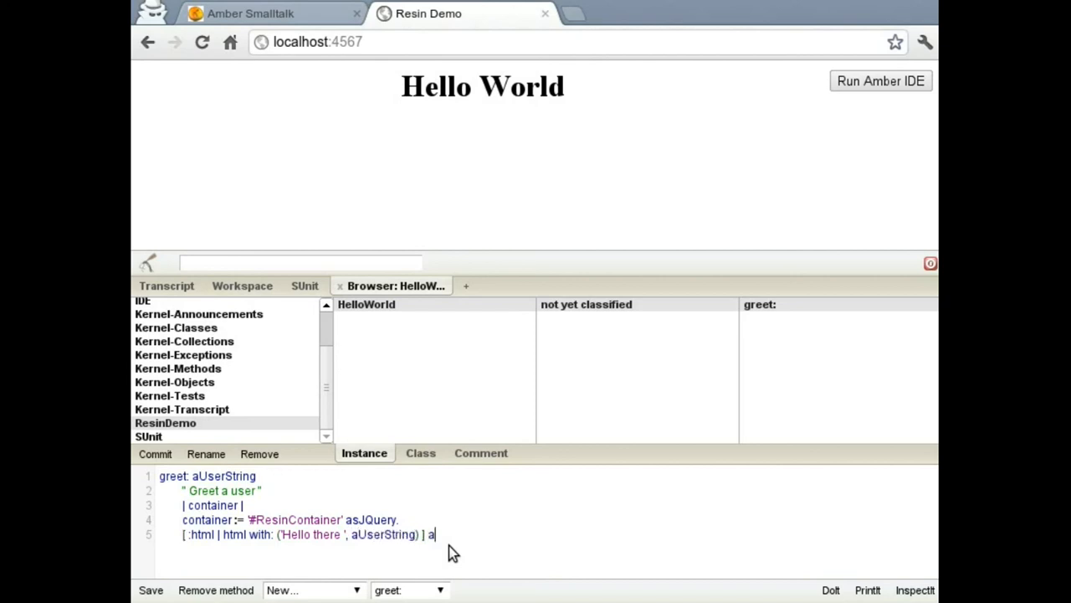
{"action": "type", "text": "ppendToJQuery: container."}
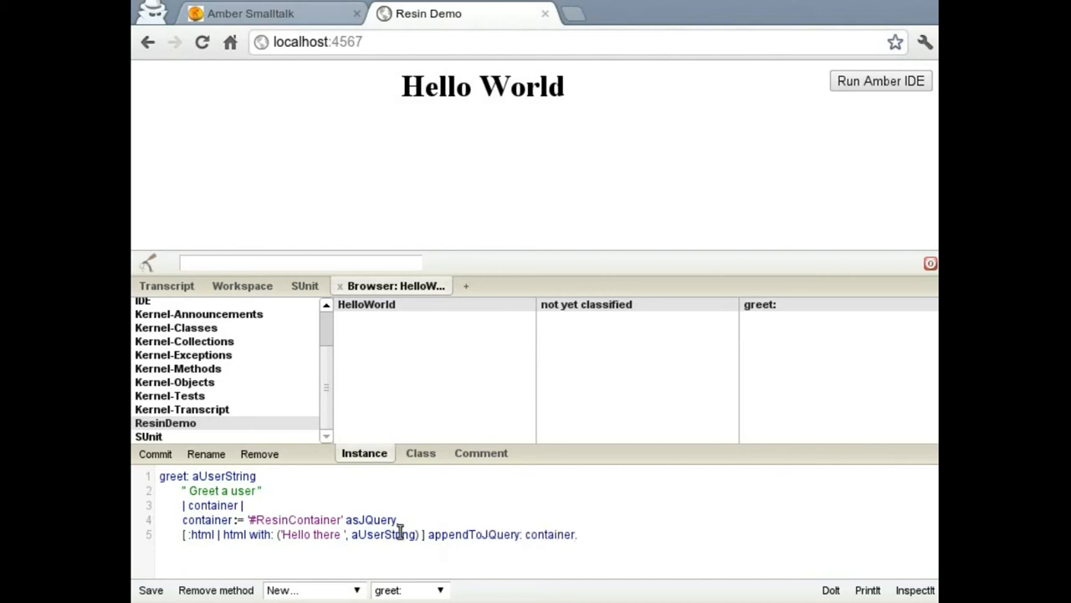
{"action": "left_click", "coordinate": [150, 587]}
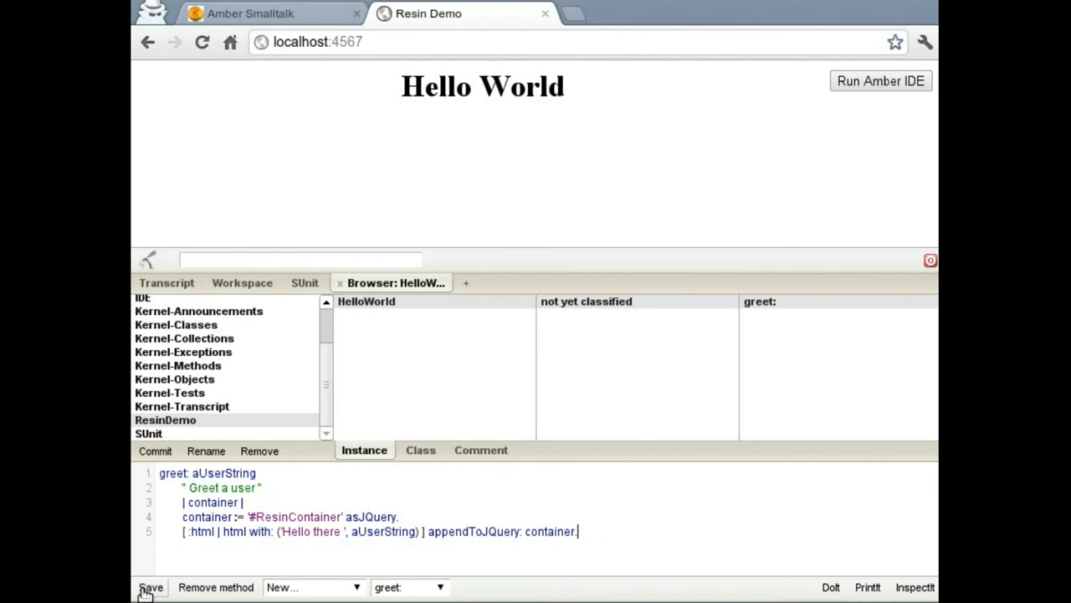
Commit the ResinDemo package so its .js, .deploy.js and .st files are written
{"action": "left_click", "coordinate": [151, 586]}
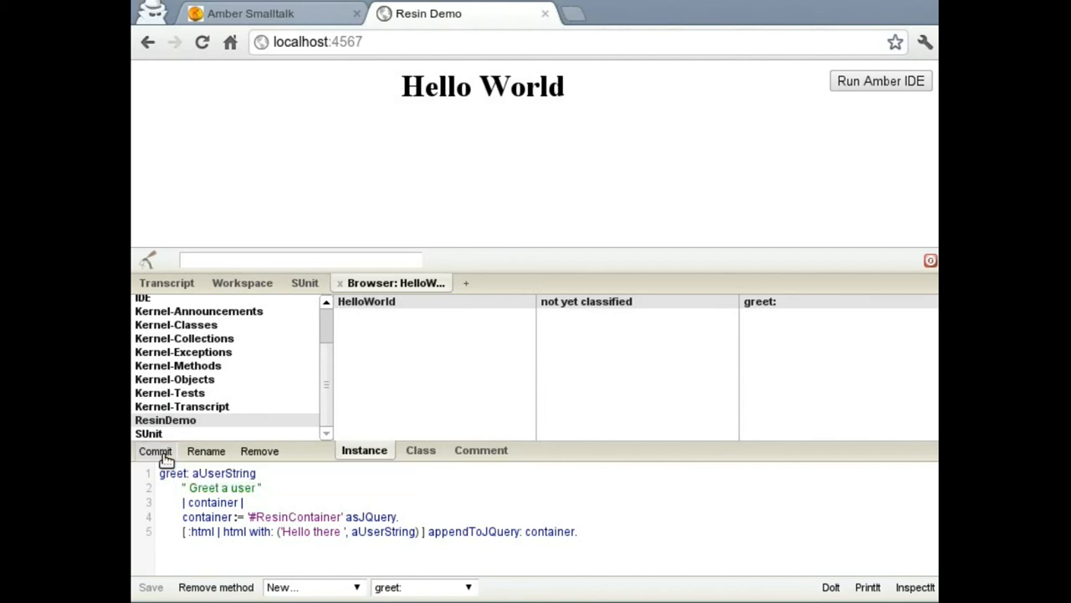
{"action": "mouse_move", "coordinate": [352, 251]}
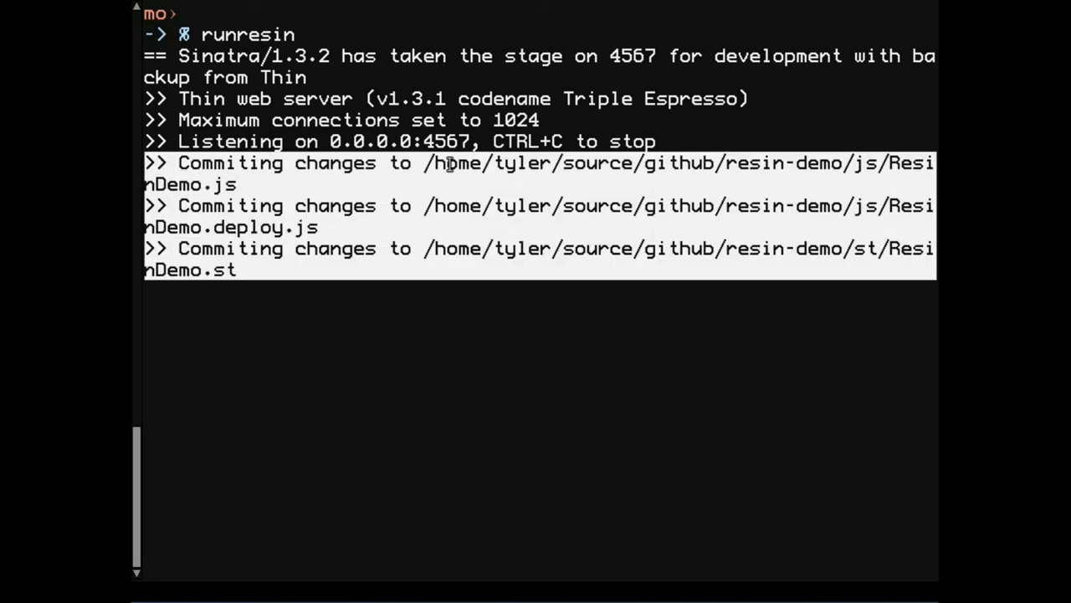
{"action": "mouse_move", "coordinate": [300, 243]}
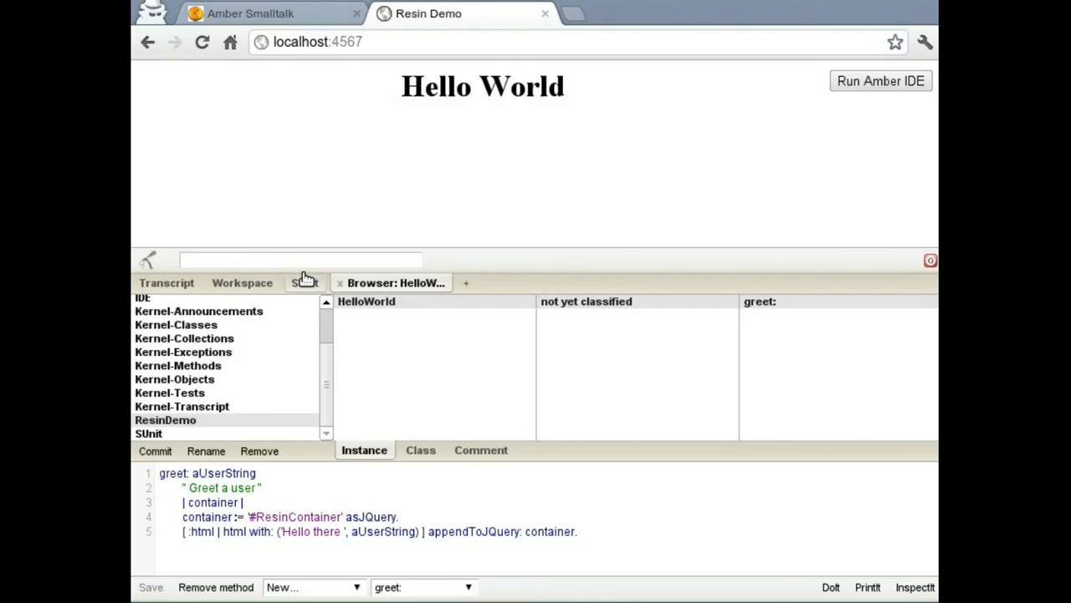
In the Workspace, DoIt HelloWorld new greet: 'Lucky Screencast Viewer'
{"action": "left_click", "coordinate": [242, 282]}
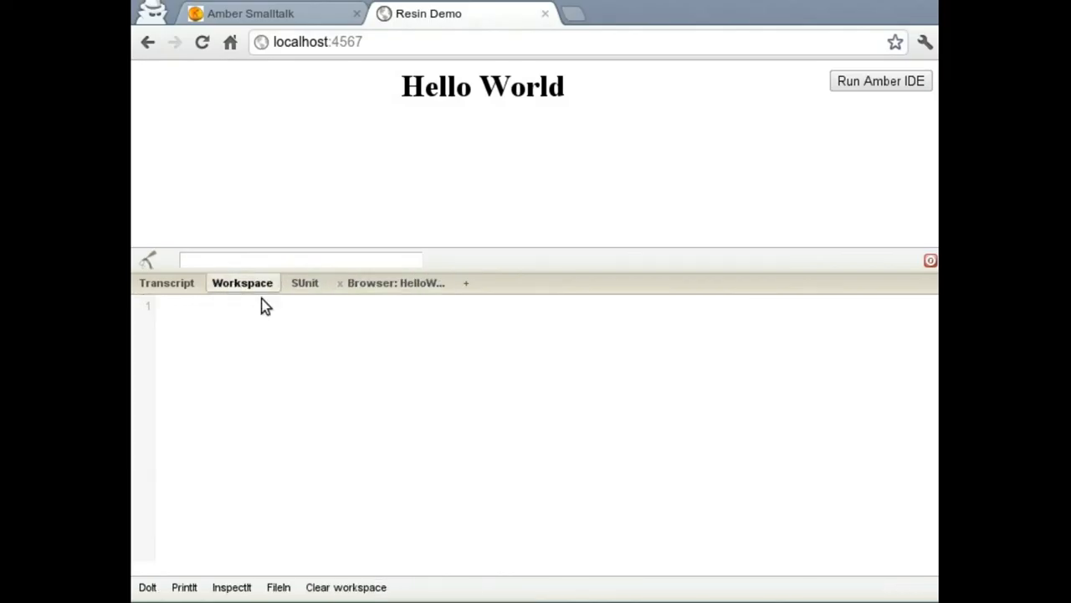
{"action": "type", "text": "Hell"}
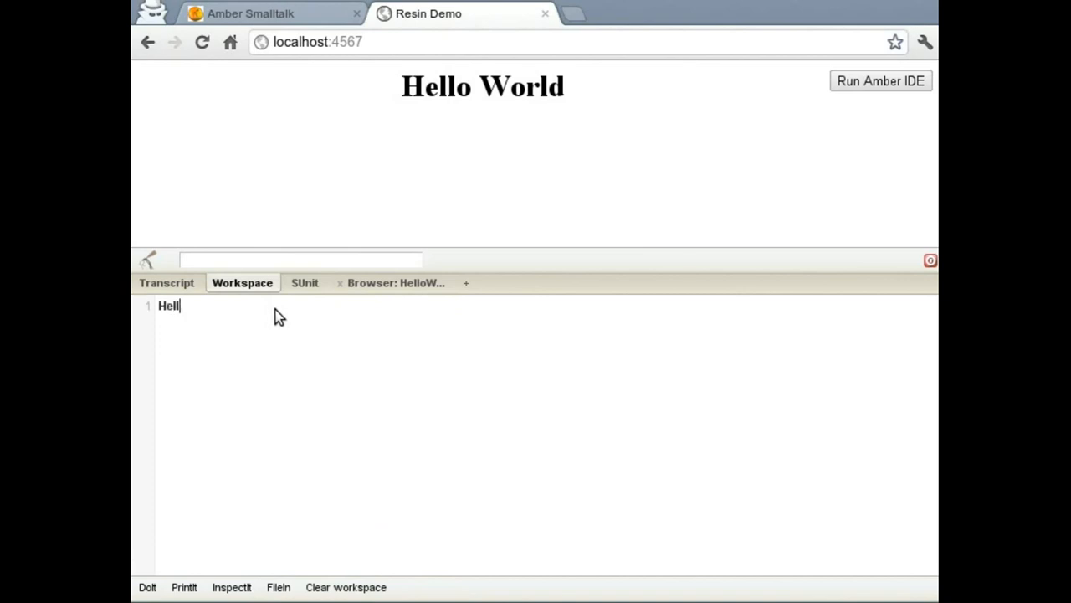
{"action": "type", "text": "oWorld new g"}
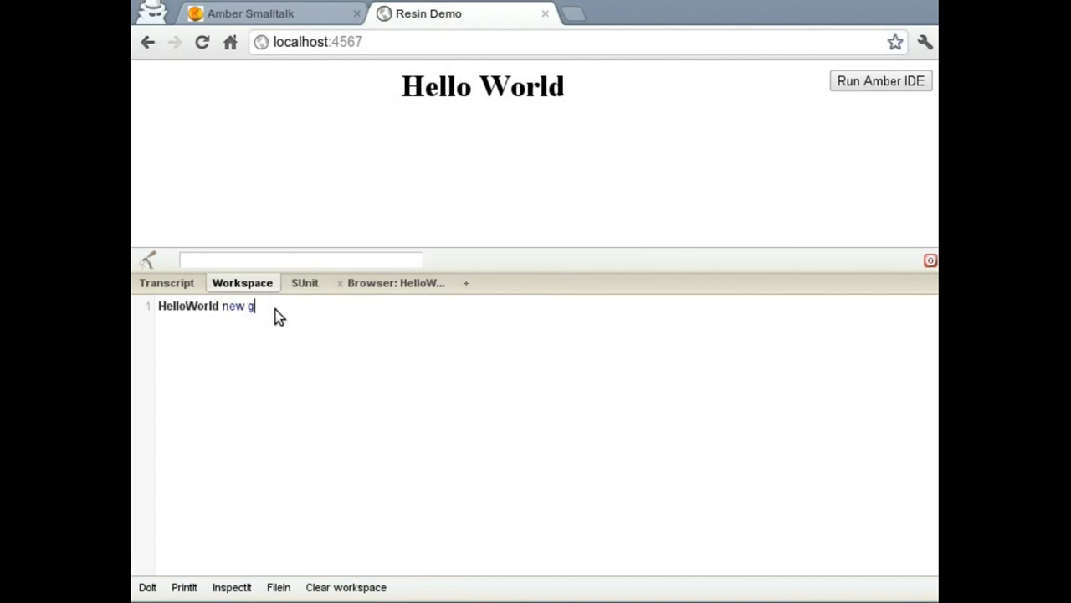
{"action": "type", "text": "reet:"}
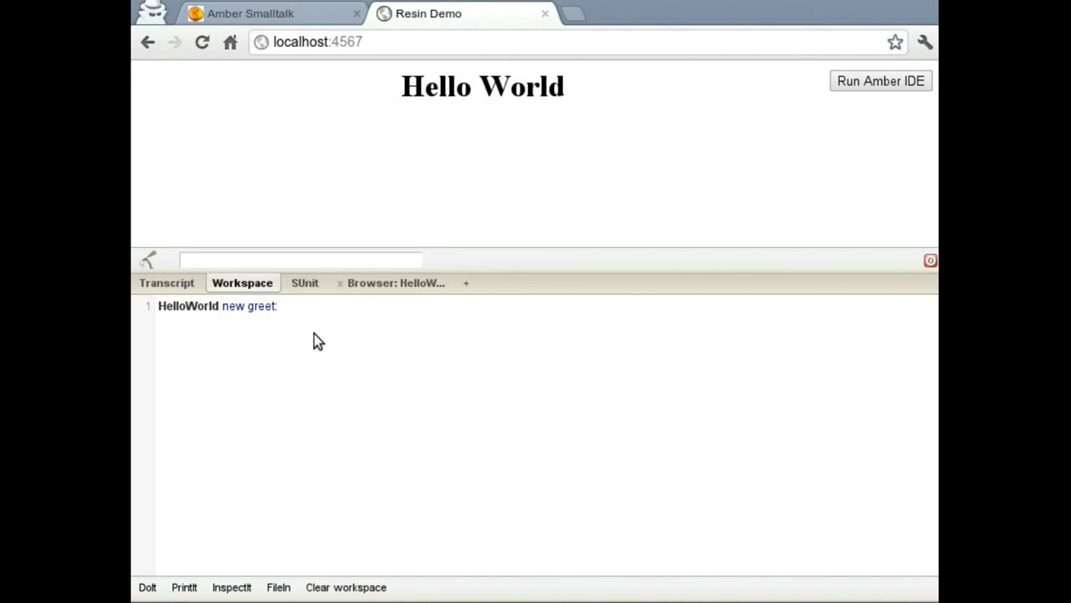
{"action": "type", "text": "'Lucky Screenc"}
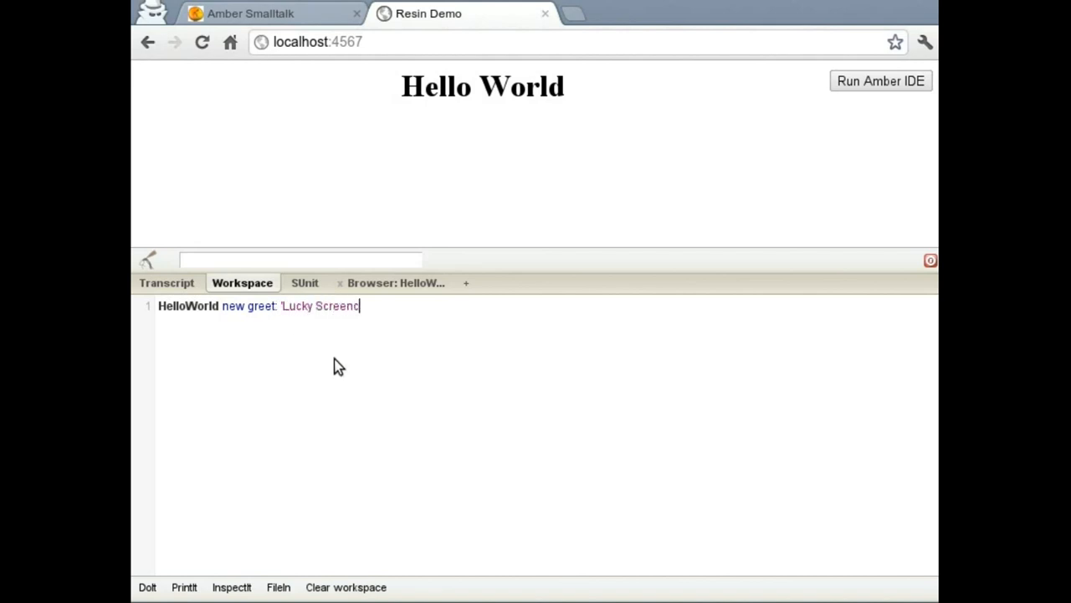
{"action": "type", "text": "ast Viewer'."}
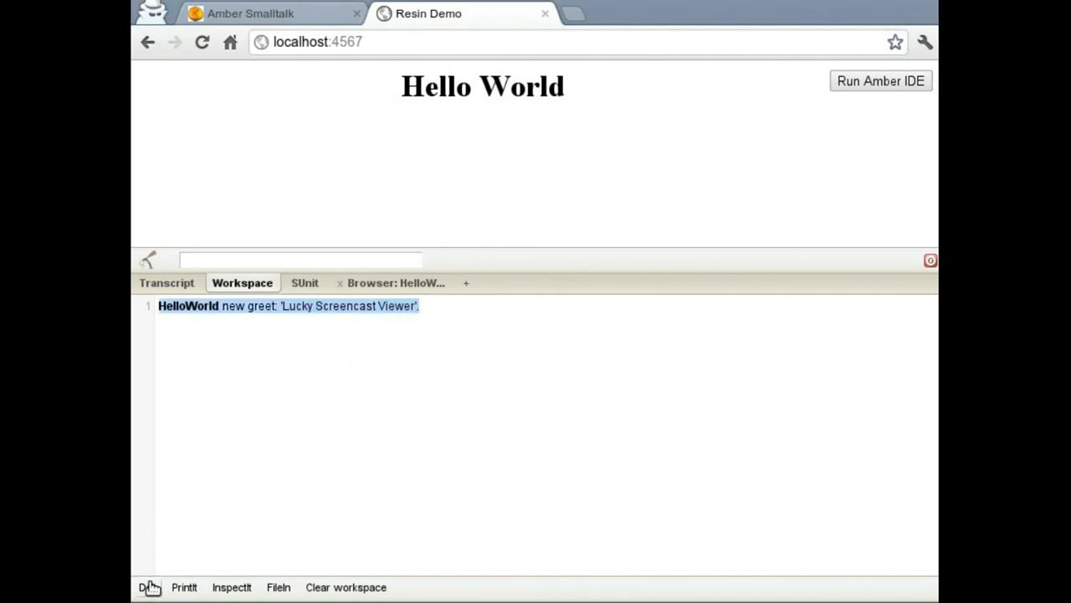
{"action": "left_click", "coordinate": [147, 587]}
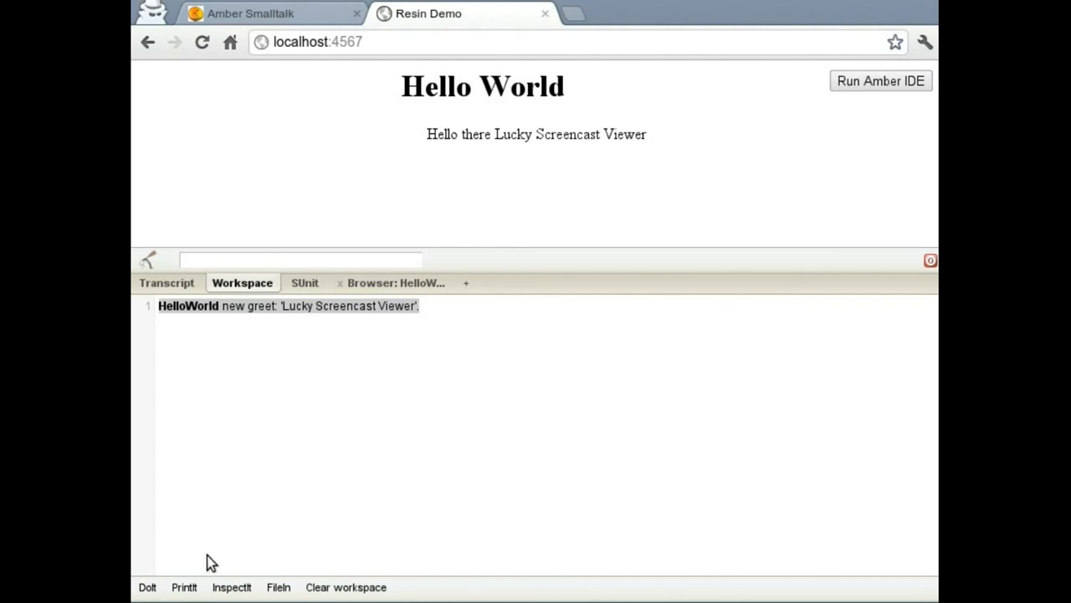
{"action": "mouse_move", "coordinate": [436, 136]}
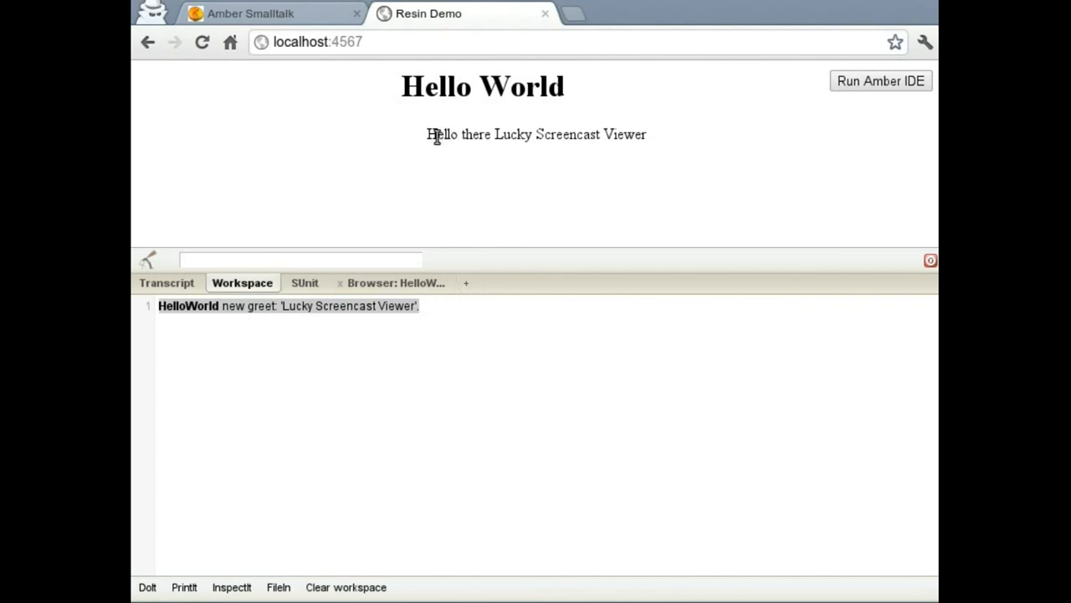
{"action": "mouse_move", "coordinate": [652, 141]}
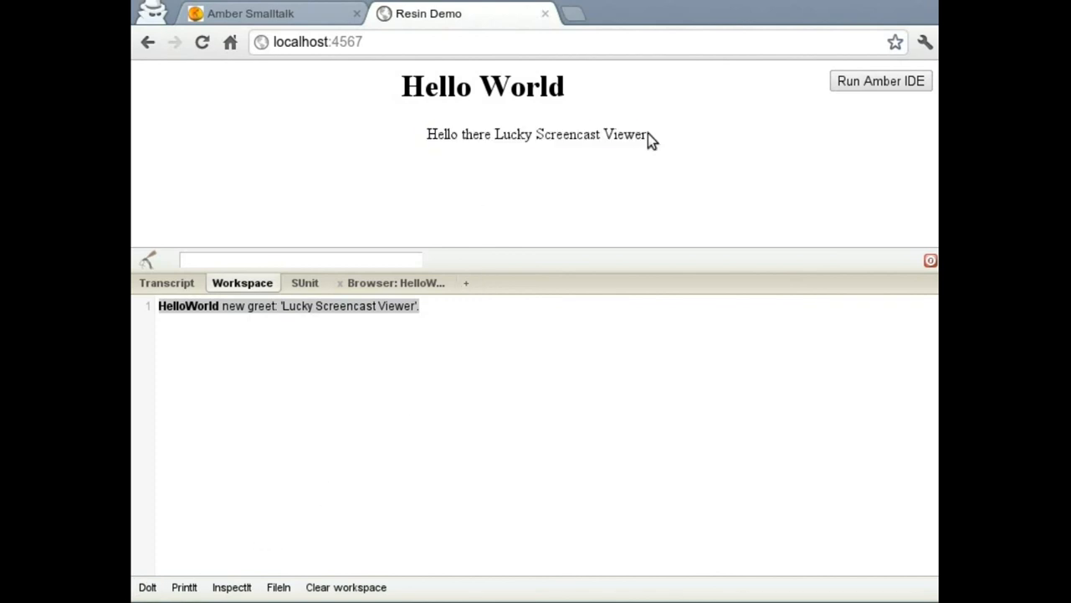
{"action": "mouse_move", "coordinate": [276, 84]}
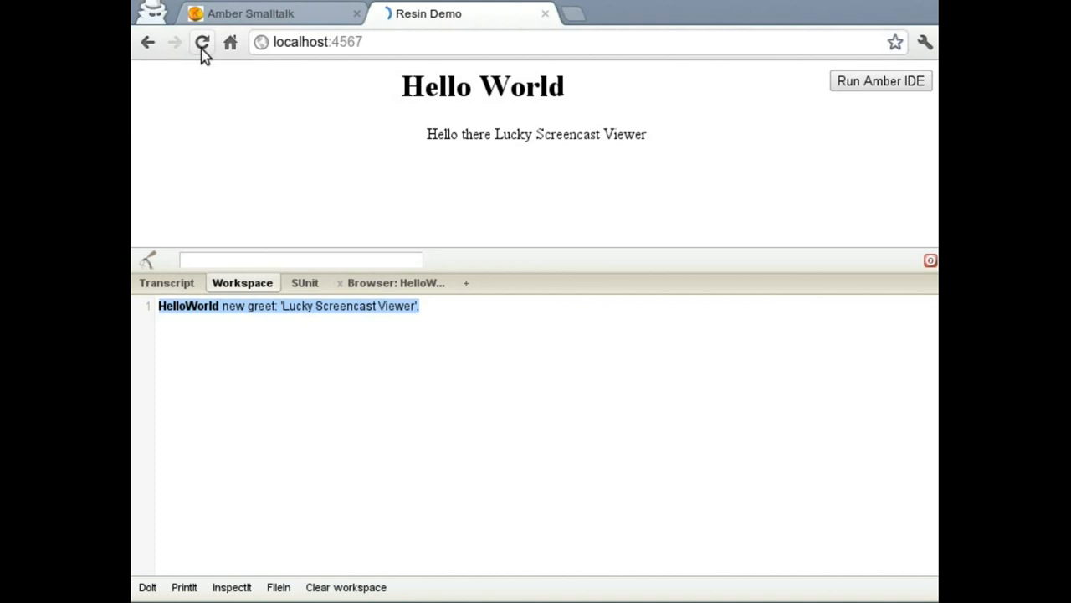
Reload the page, reopen Amber IDE, check ResinDemo, and rerun the greet: statement
{"action": "left_click", "coordinate": [202, 42]}
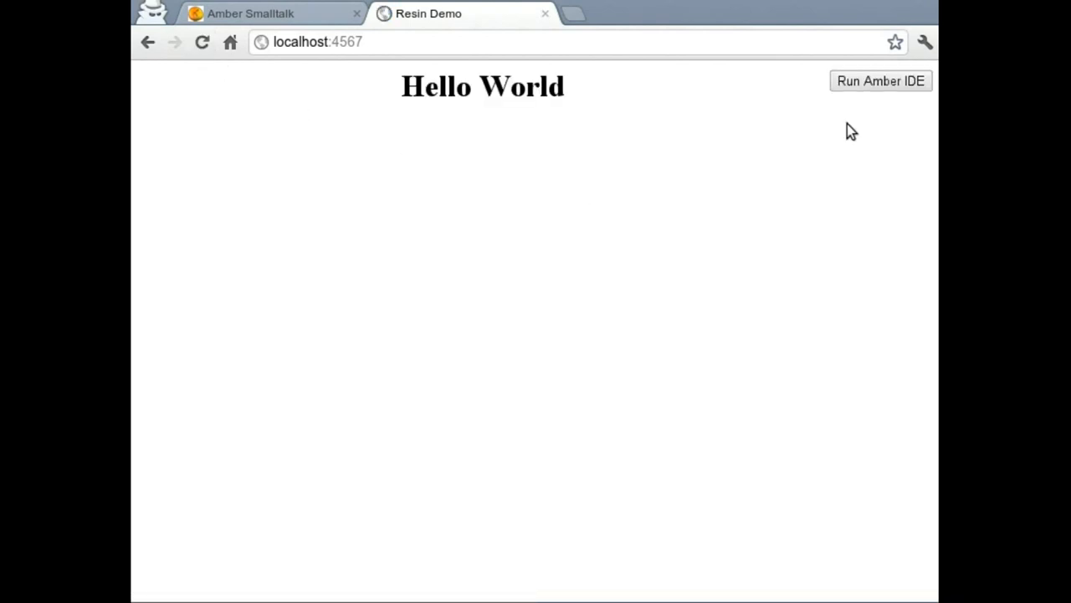
{"action": "left_click", "coordinate": [879, 80]}
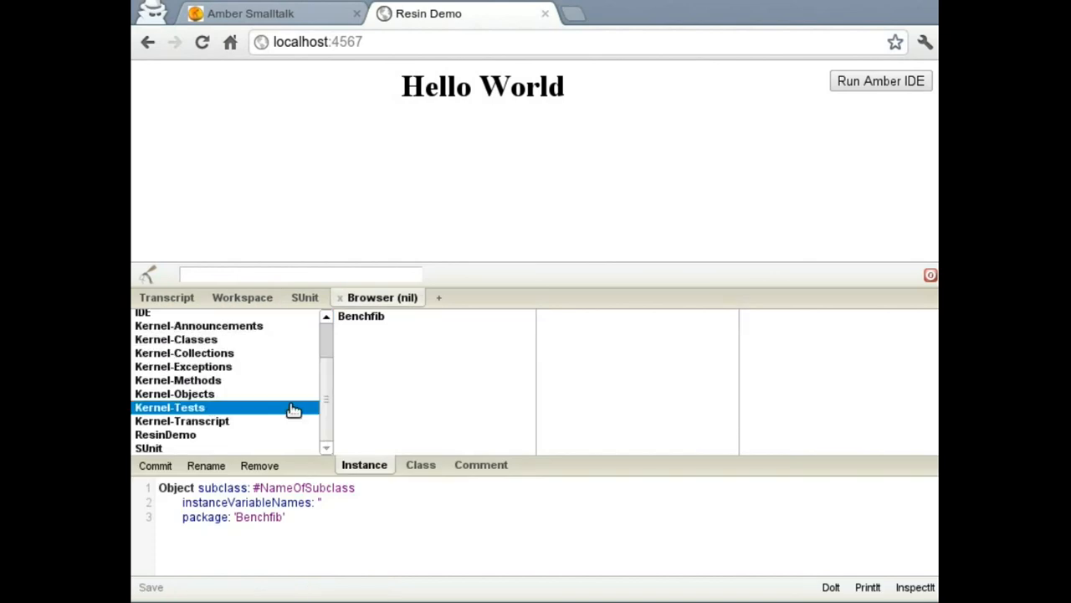
{"action": "left_click", "coordinate": [165, 434]}
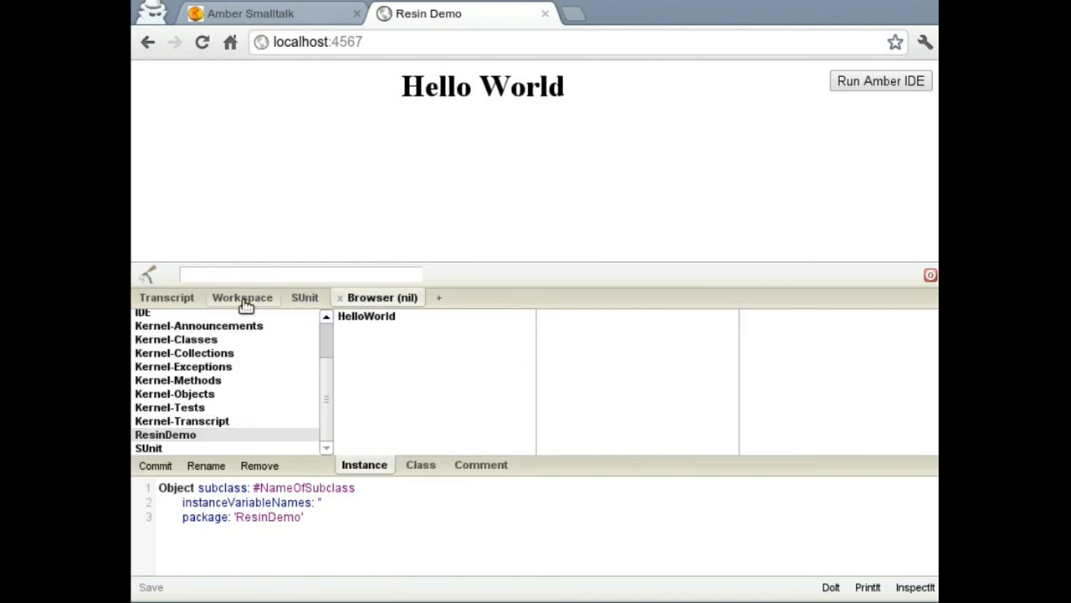
{"action": "left_click", "coordinate": [242, 298]}
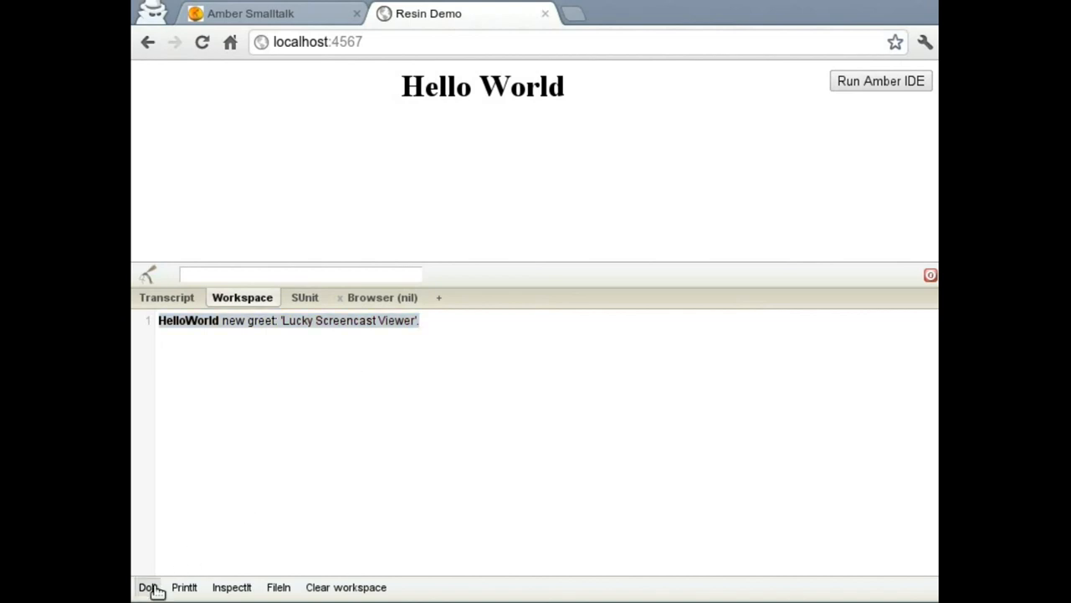
{"action": "left_click", "coordinate": [147, 587]}
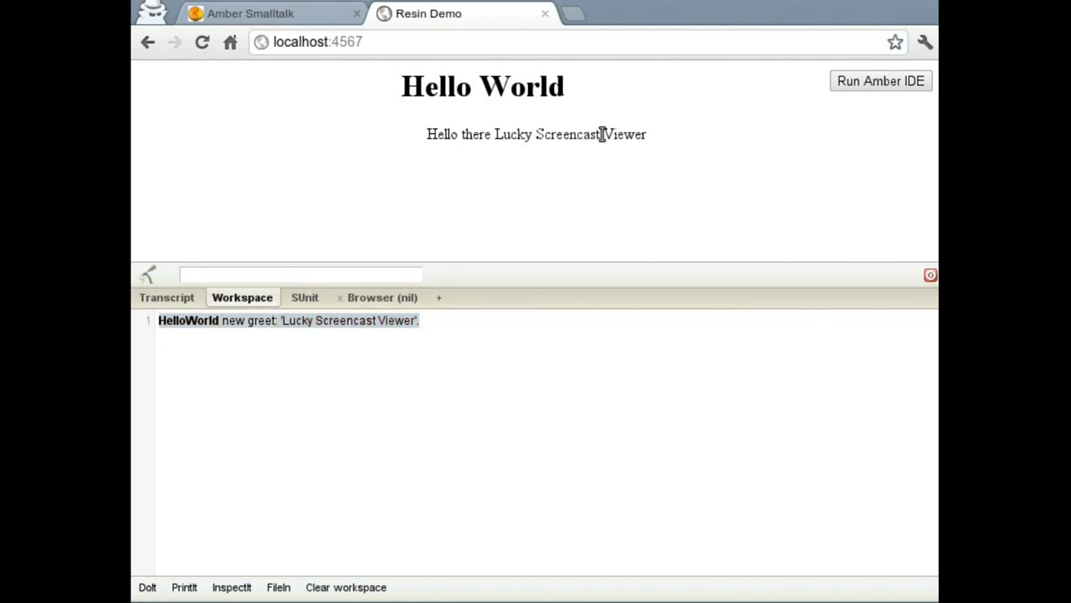